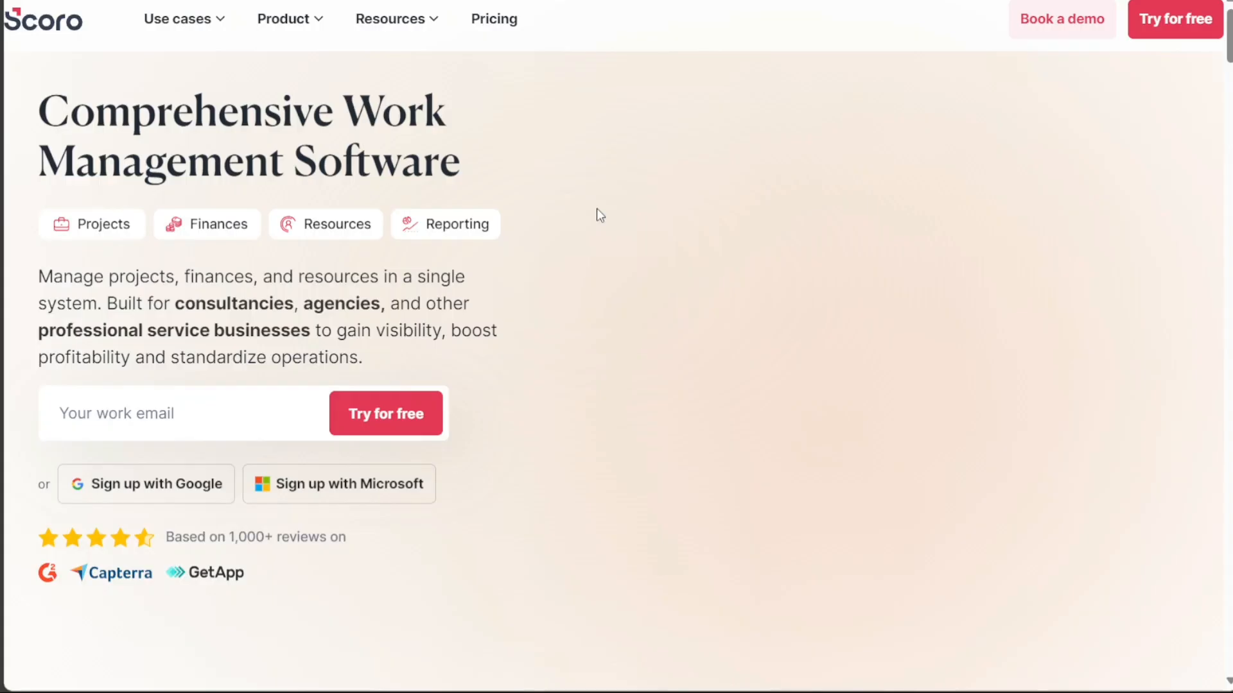
pyautogui.moveTo(740, 167)
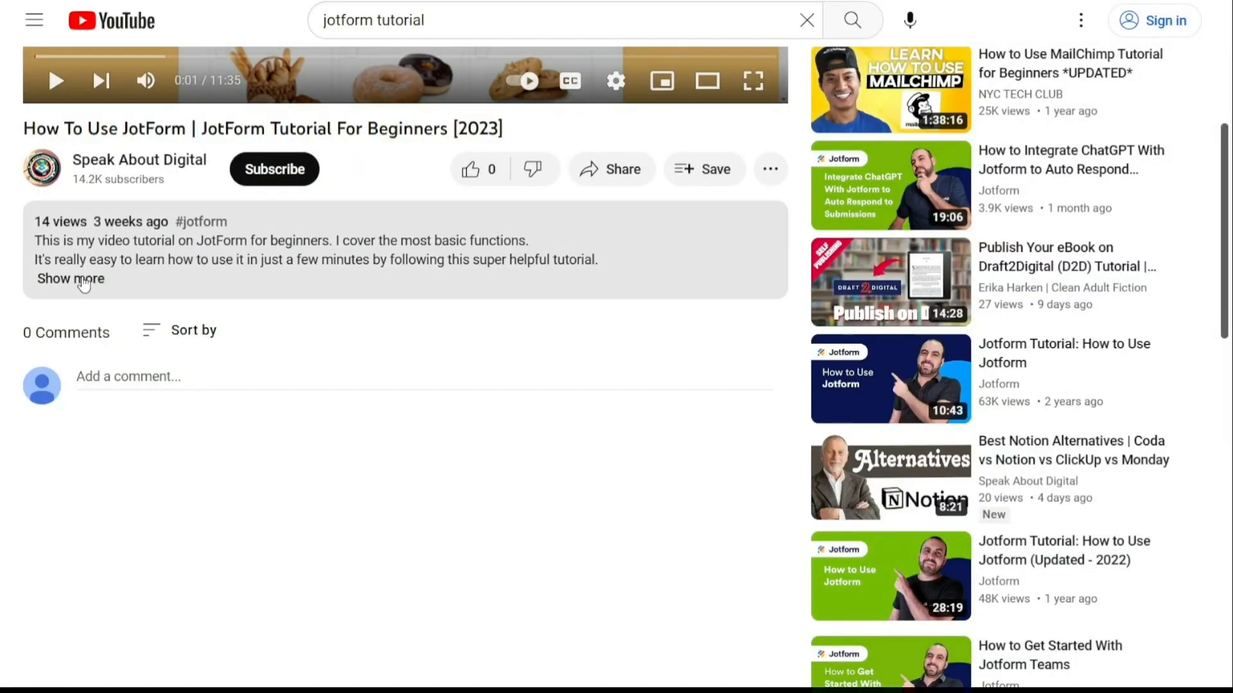
# Step: Reach the Scoro homepage from the video description's sign-up link
pyautogui.click(69, 279)
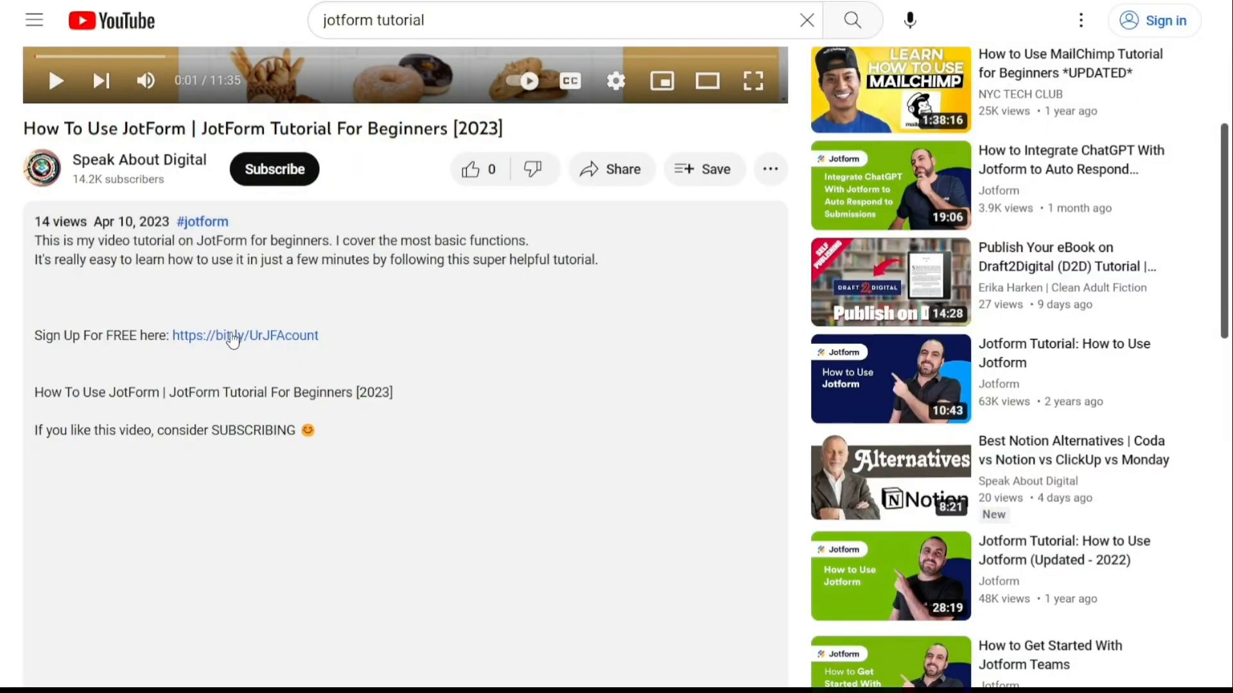
pyautogui.click(244, 336)
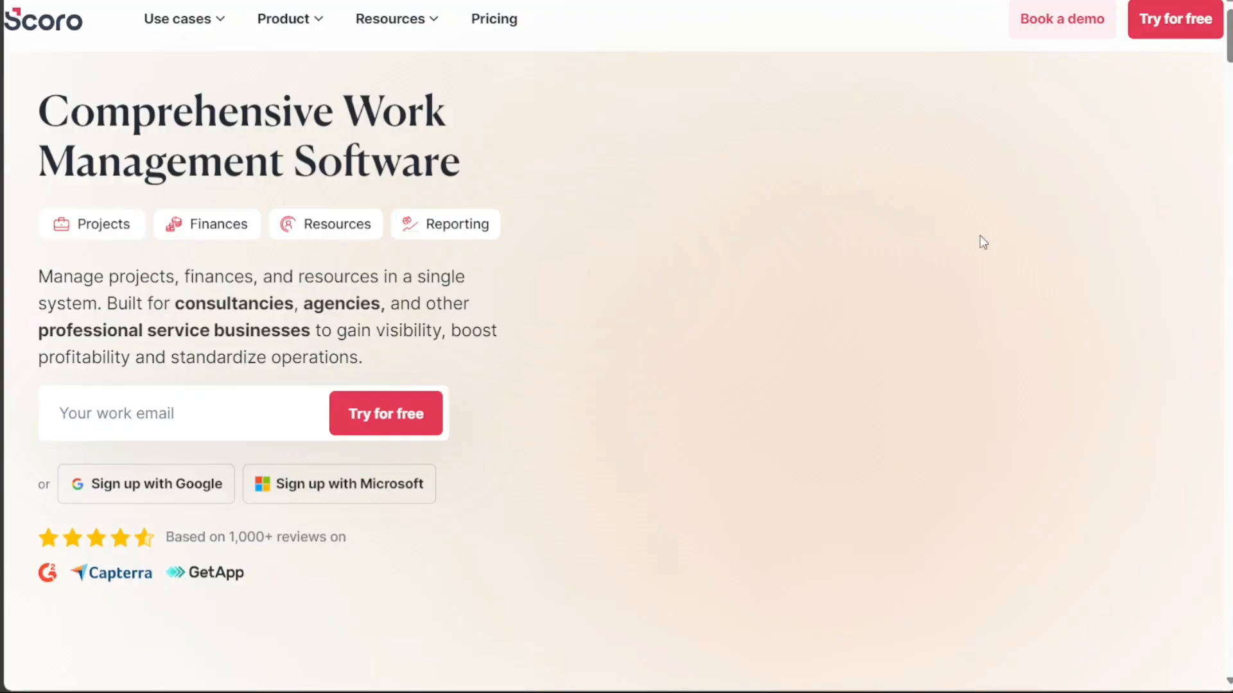
pyautogui.moveTo(1071, 198)
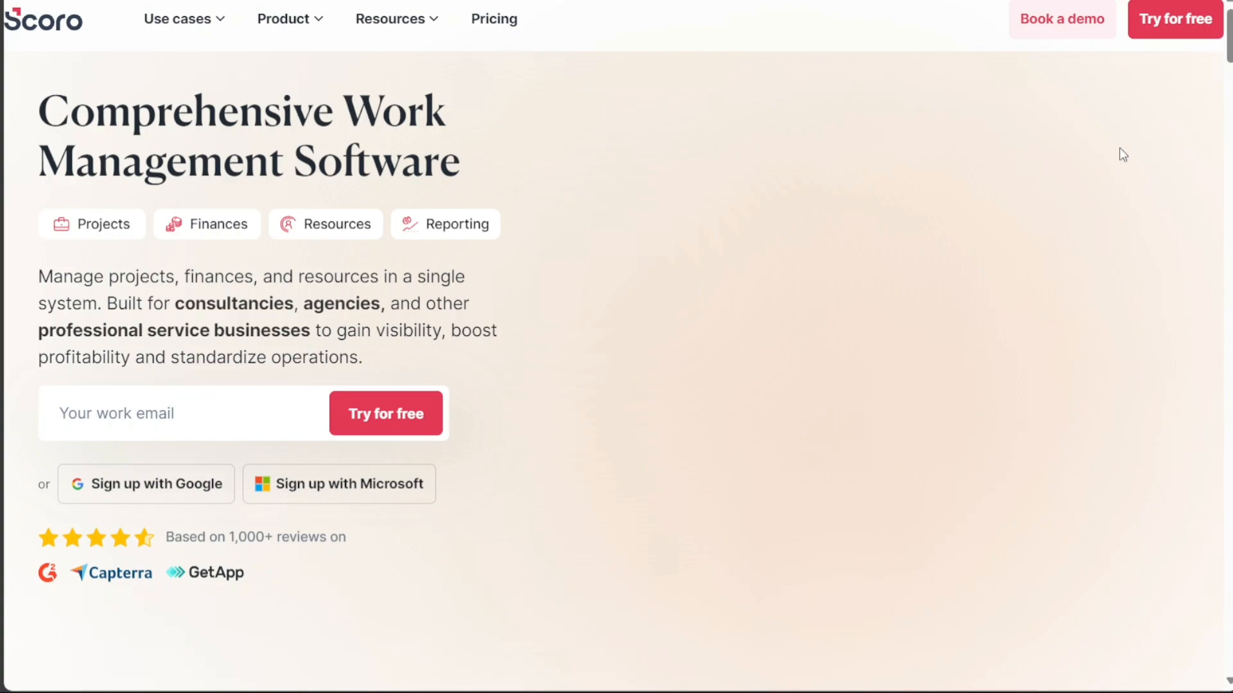
pyautogui.moveTo(1175, 19)
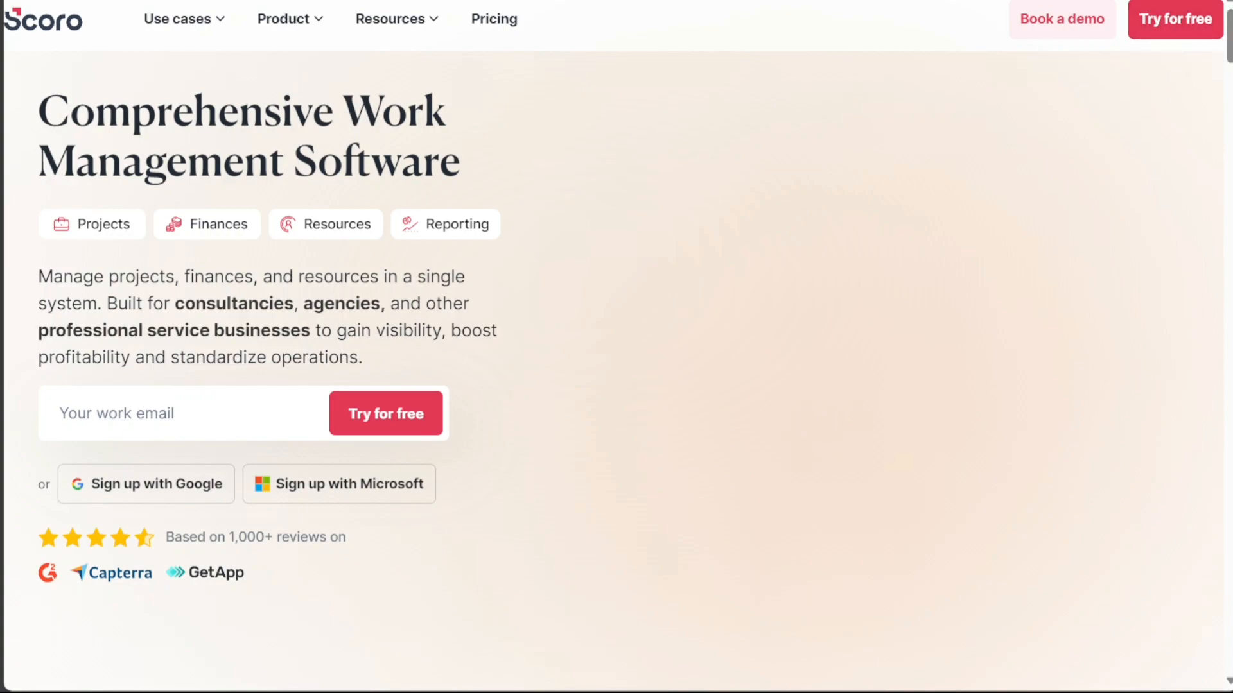
# Step: Start the free trial and focus the work email field of the sign-up popup
pyautogui.click(385, 412)
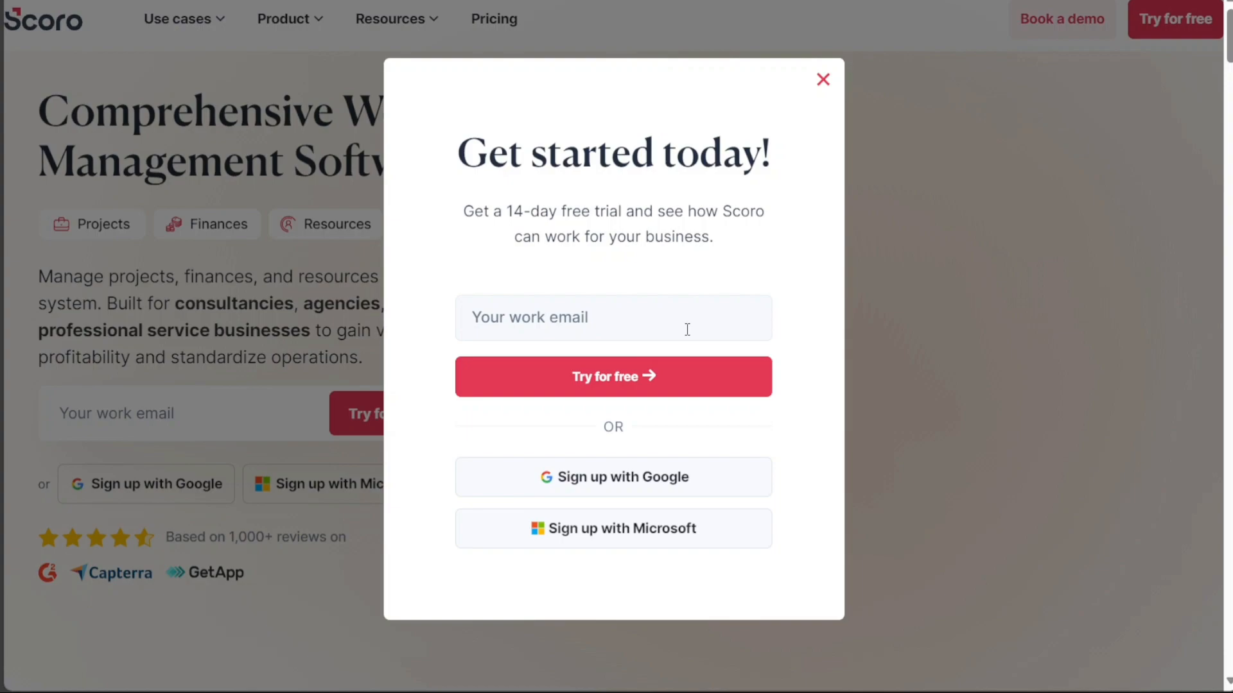
pyautogui.moveTo(636, 489)
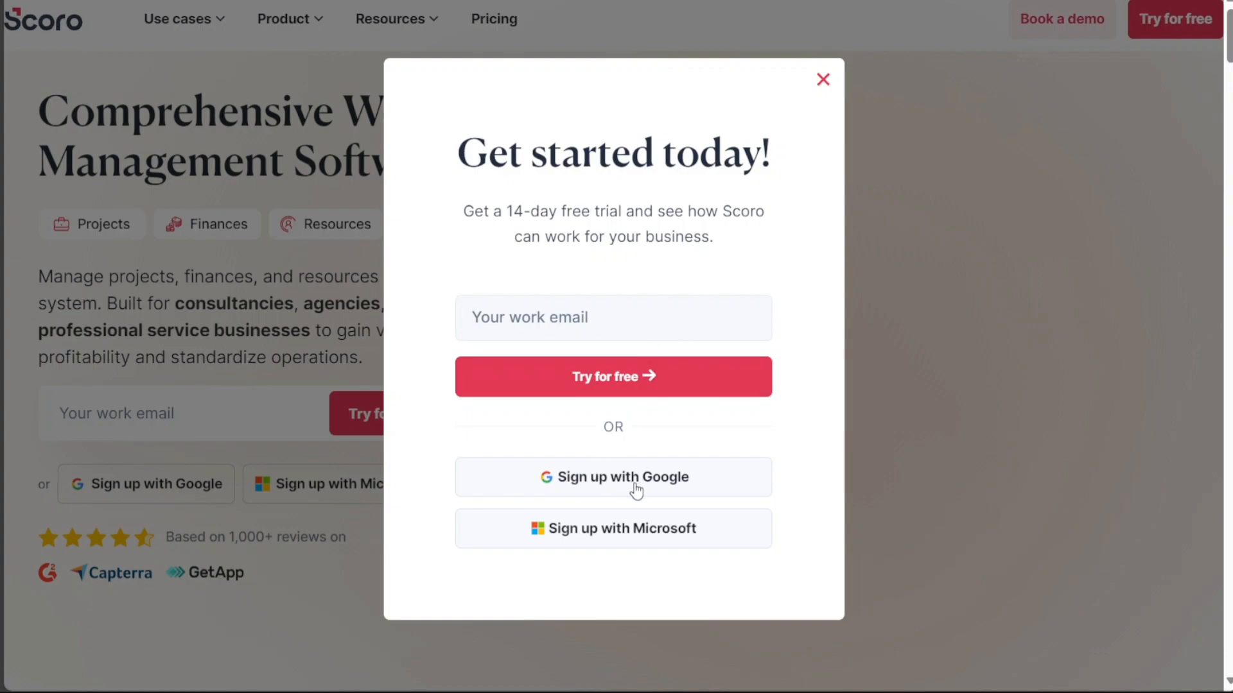
pyautogui.moveTo(654, 548)
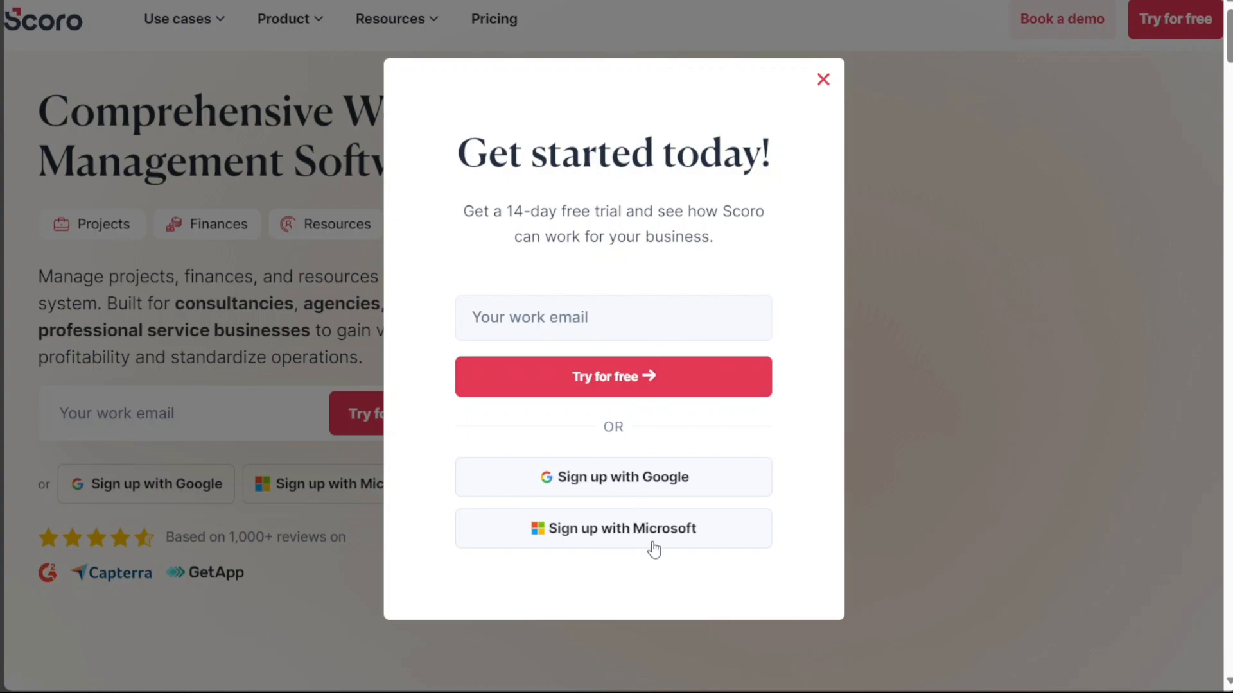
pyautogui.click(614, 318)
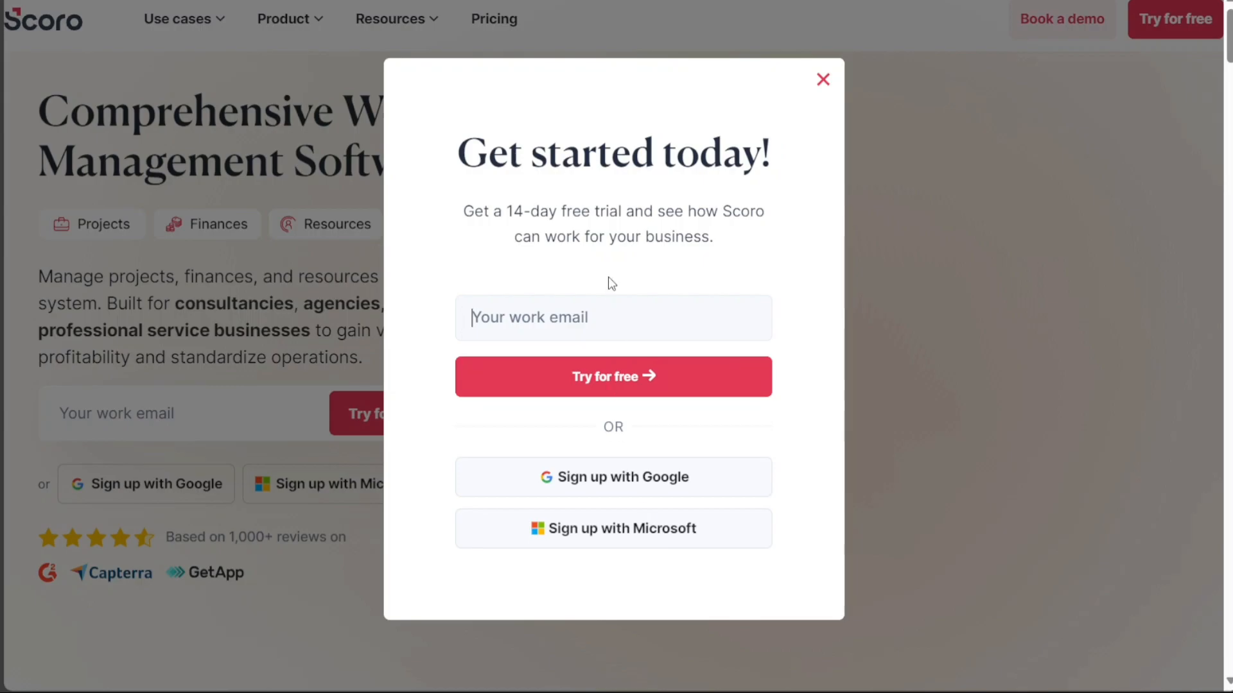
# Step: Create the account with company details and continue into the Overview dashboard
pyautogui.click(613, 377)
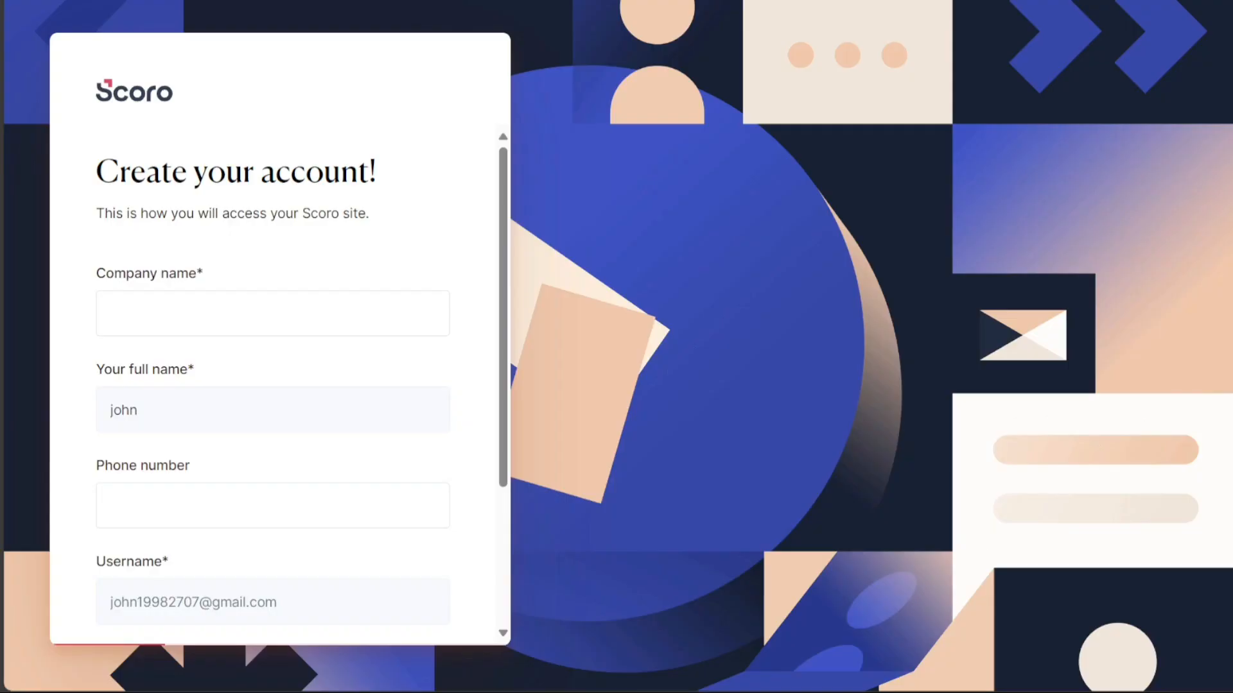
pyautogui.moveTo(525, 355)
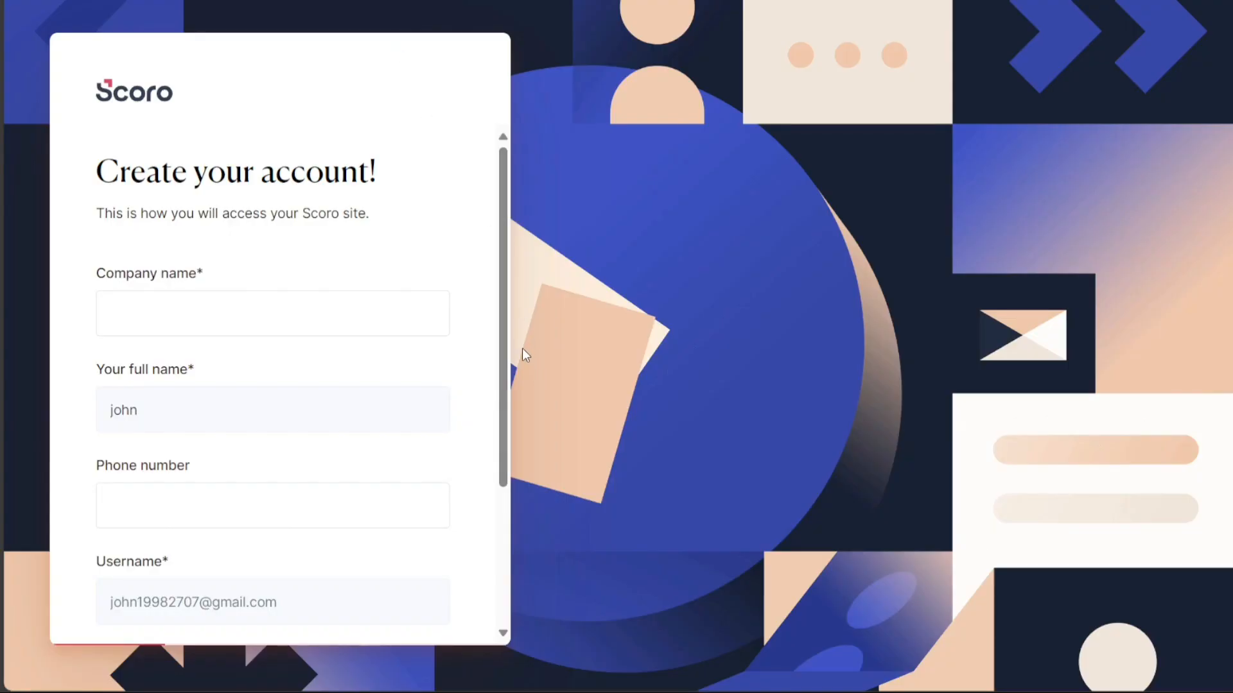
pyautogui.scroll(-3)
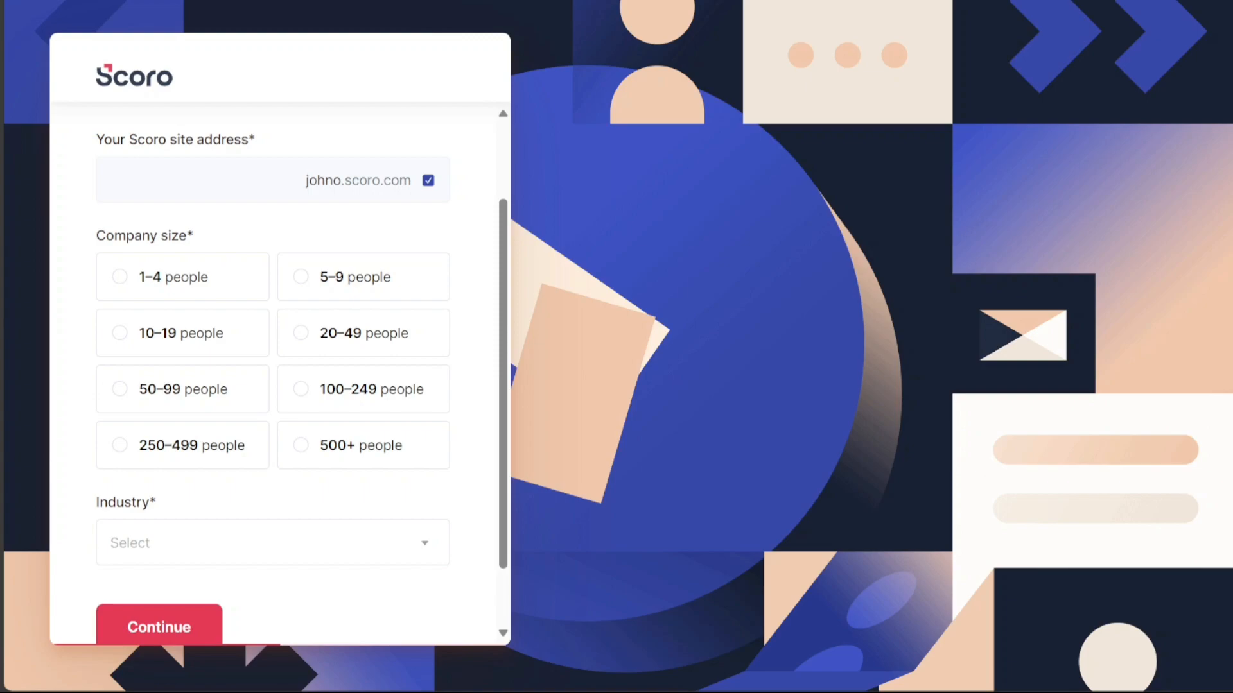
pyautogui.click(160, 627)
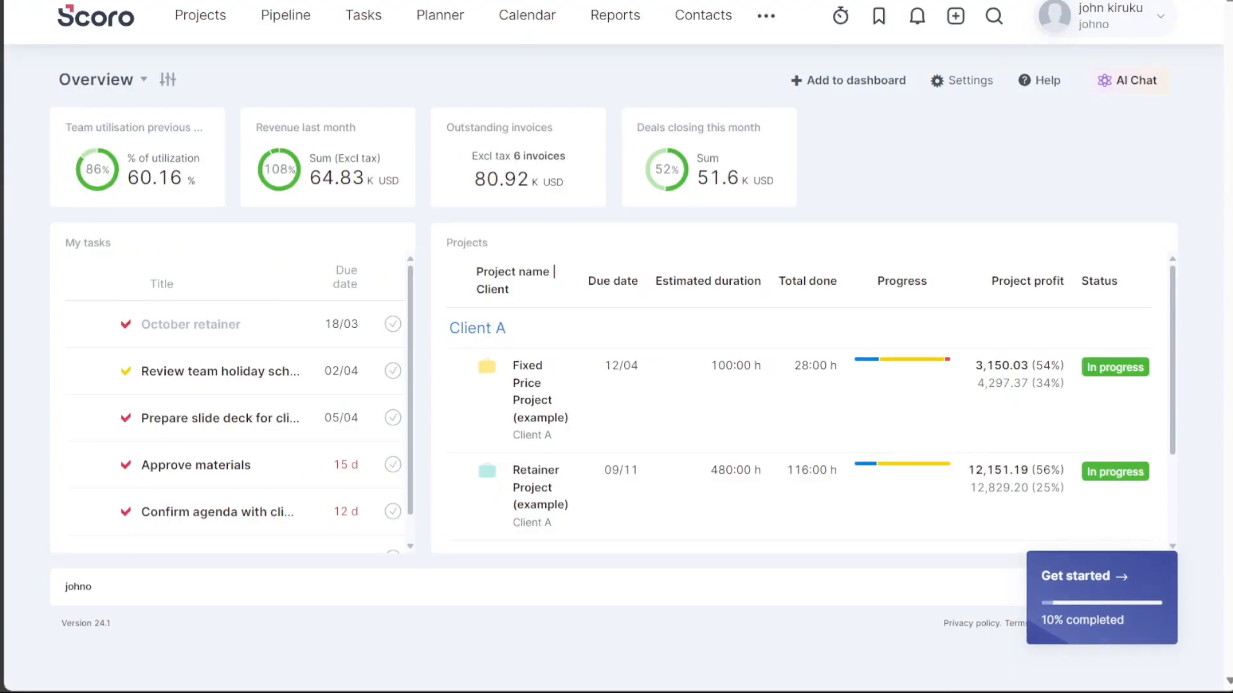
pyautogui.moveTo(363, 15)
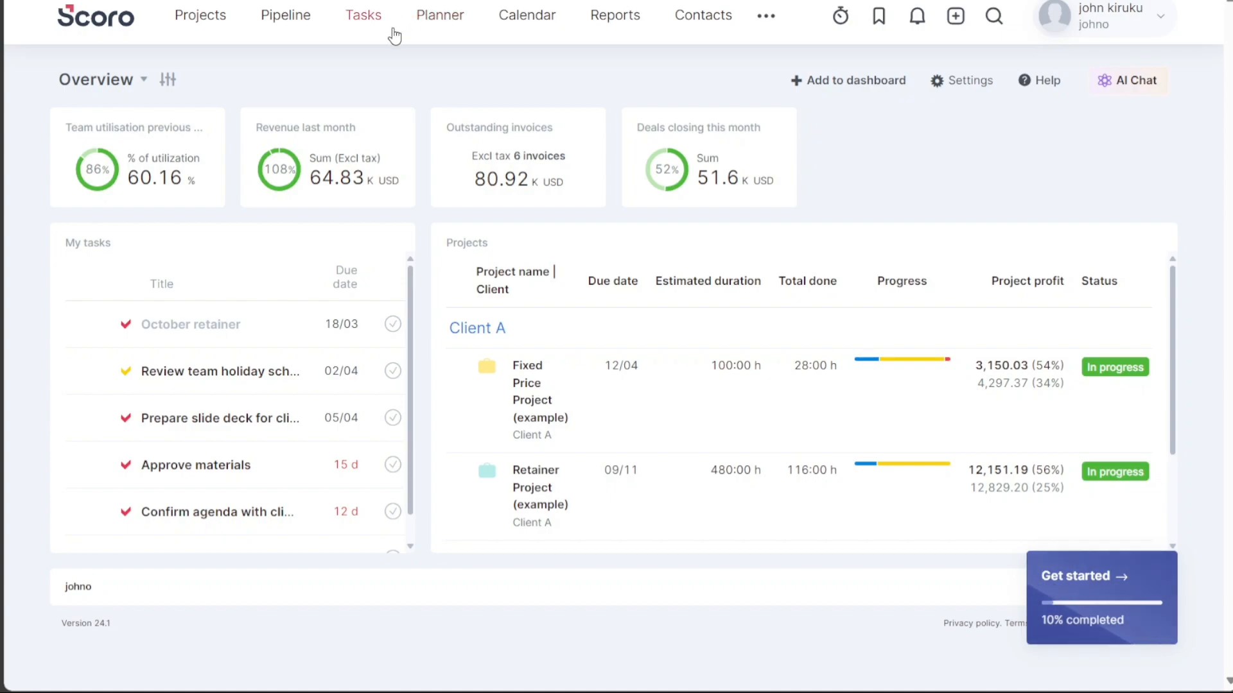
pyautogui.moveTo(386, 82)
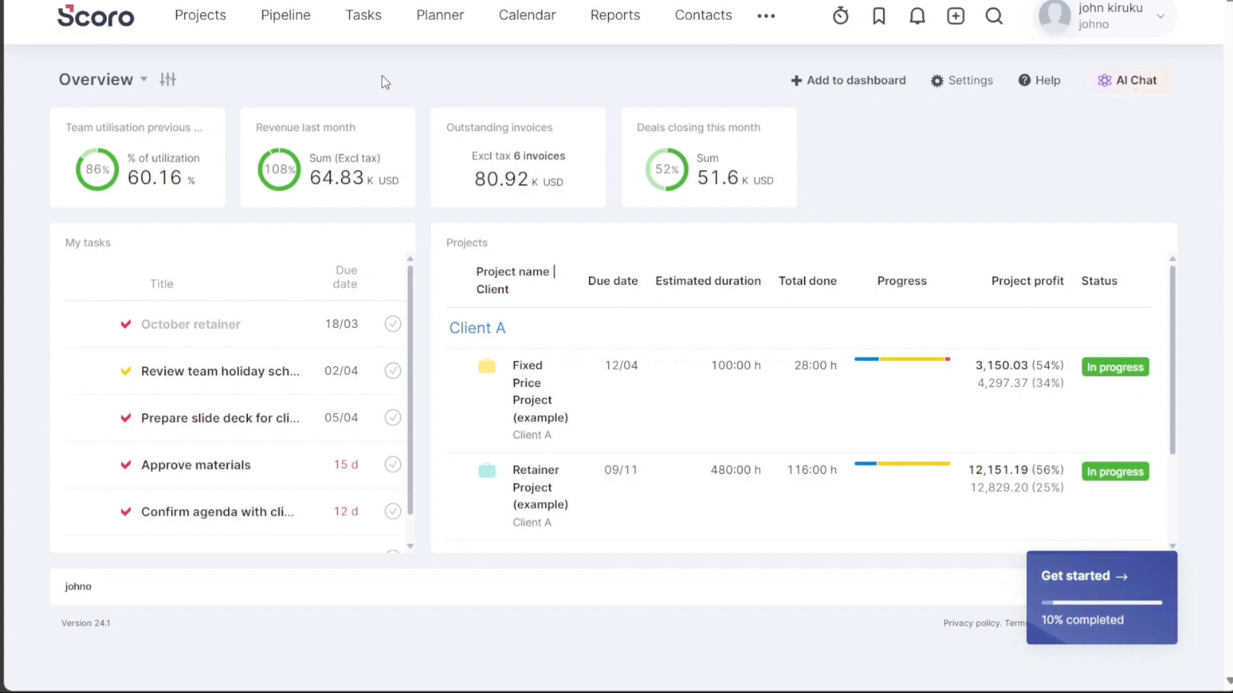
pyautogui.moveTo(526, 15)
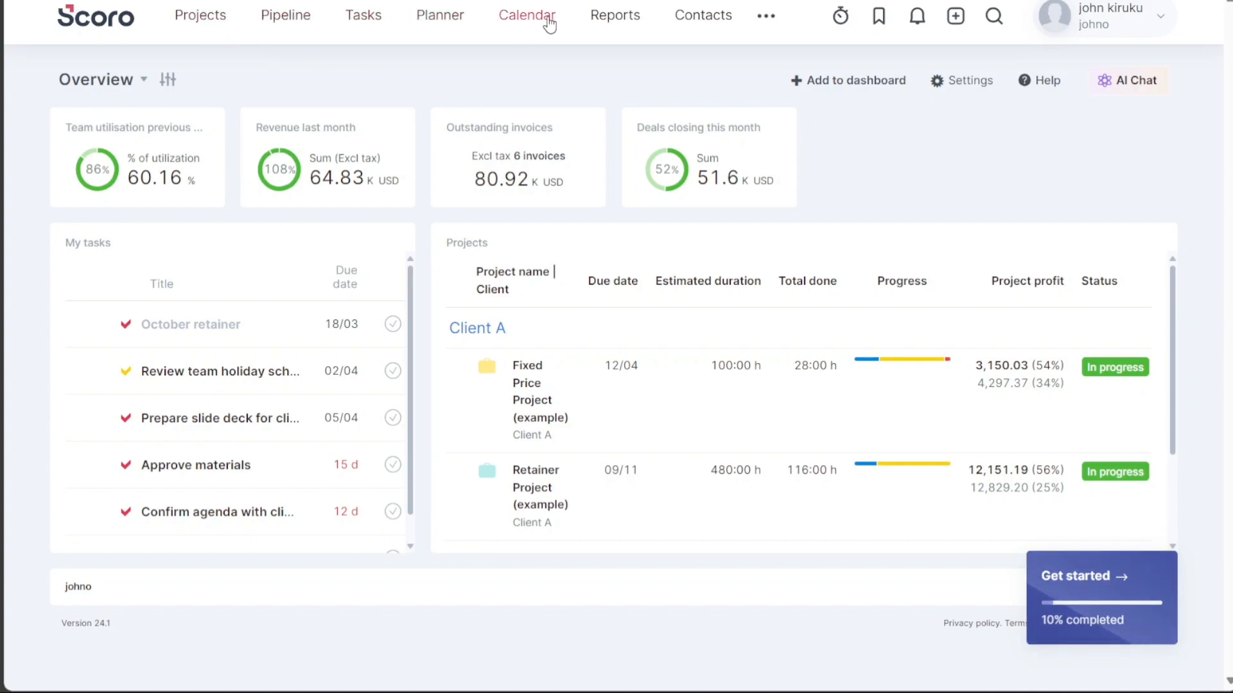
pyautogui.moveTo(201, 15)
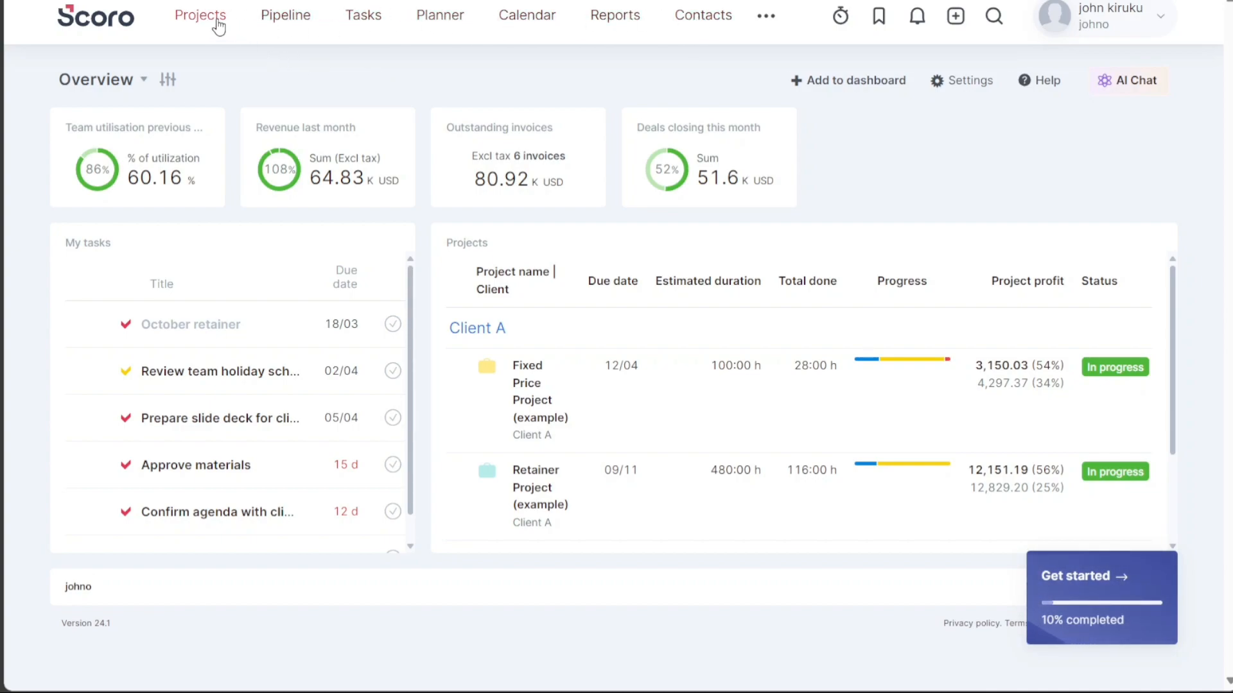
pyautogui.moveTo(273, 76)
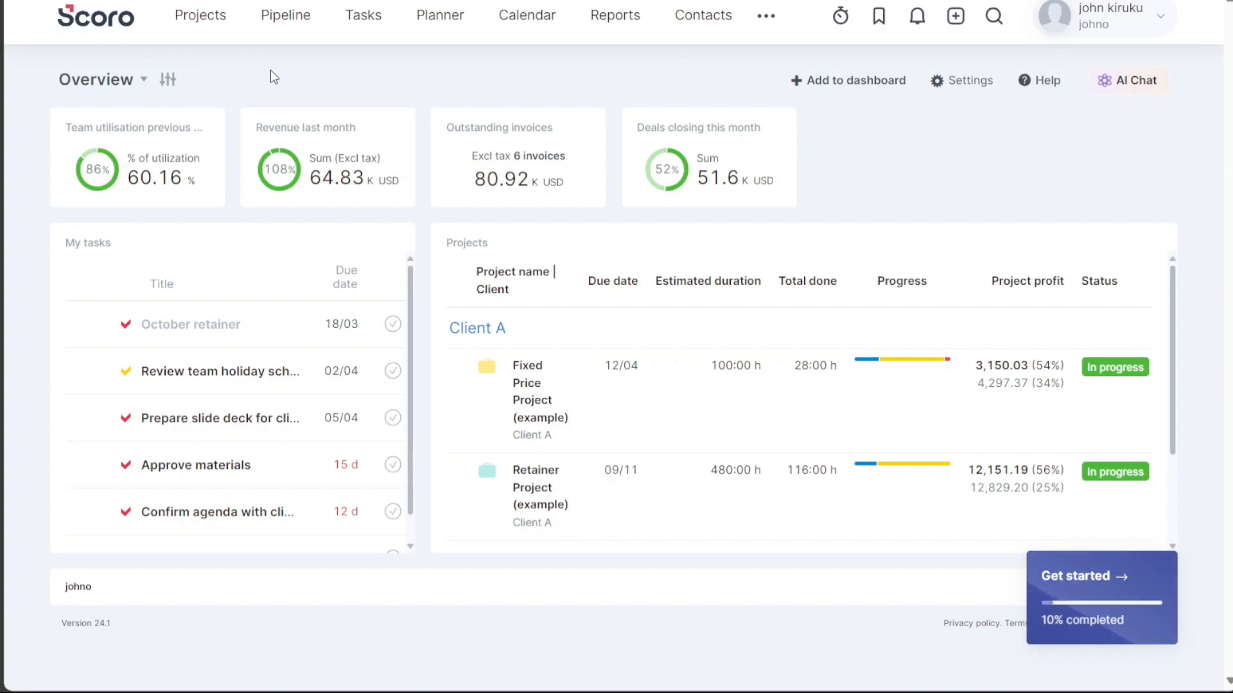
pyautogui.moveTo(201, 15)
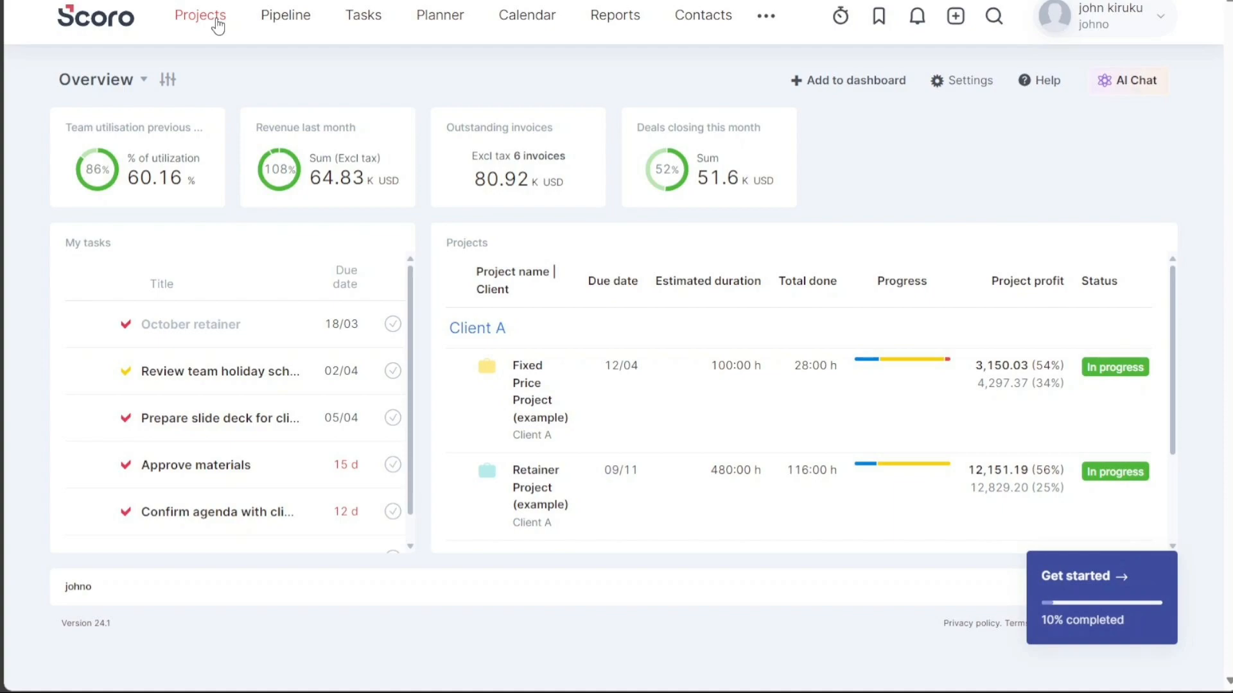
pyautogui.moveTo(285, 15)
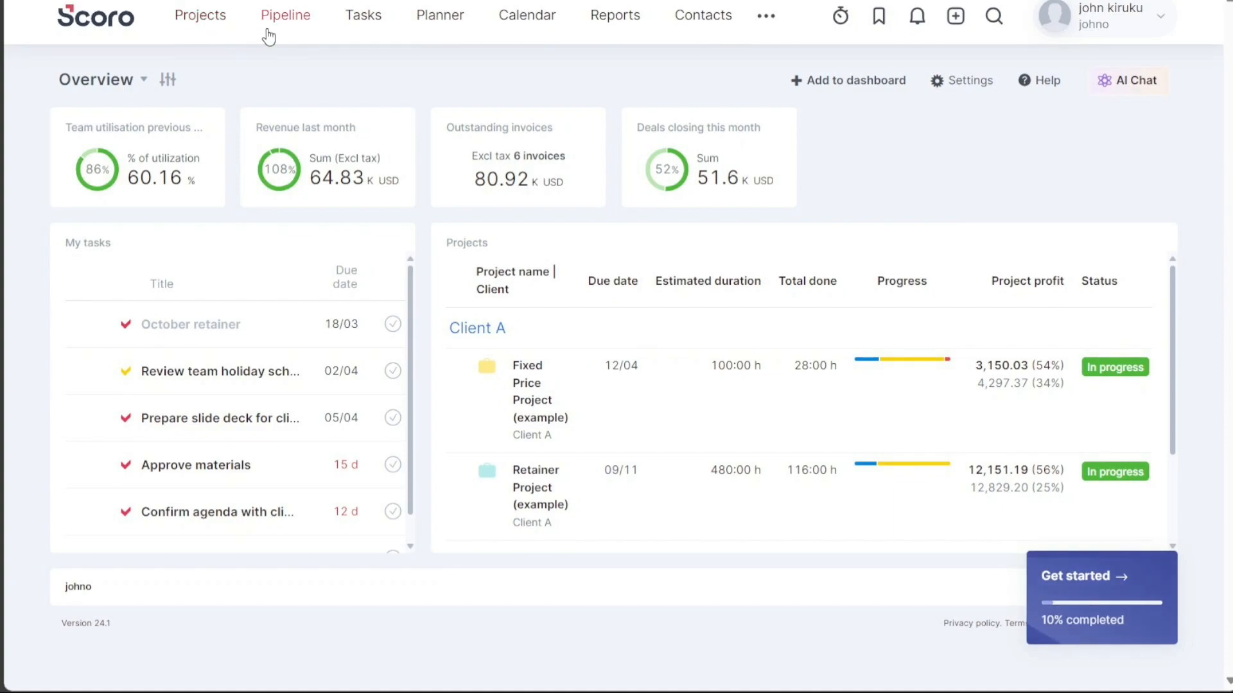
pyautogui.moveTo(286, 26)
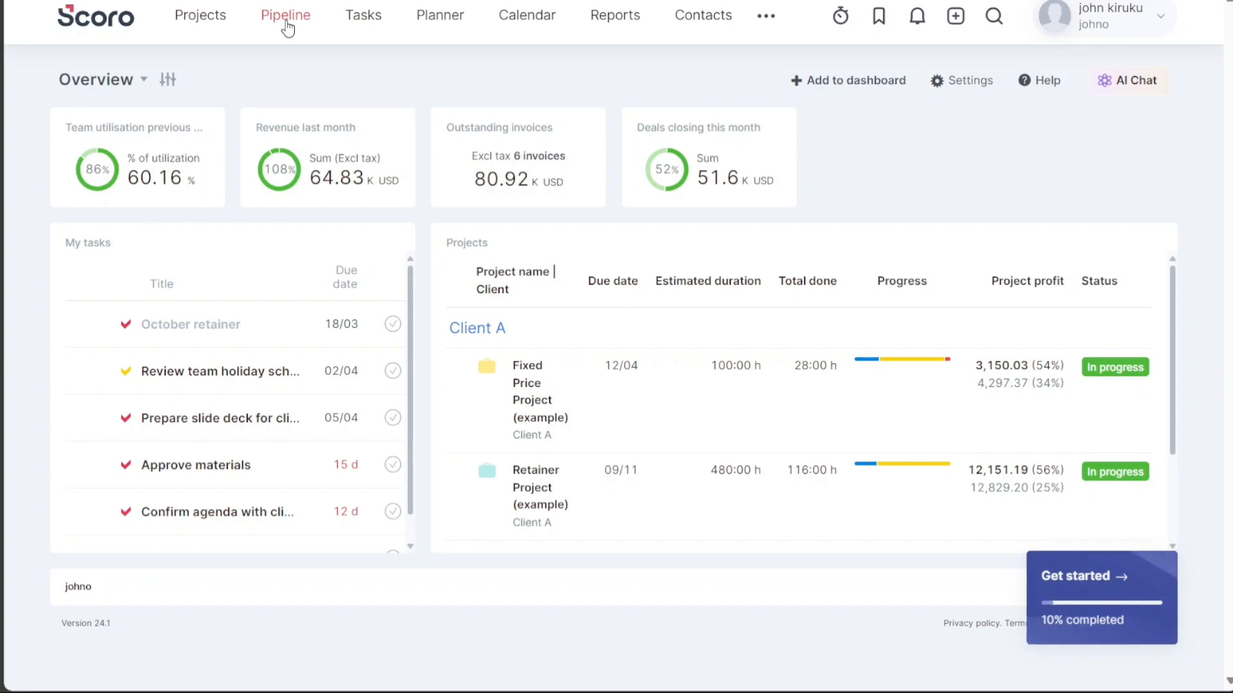
pyautogui.moveTo(363, 16)
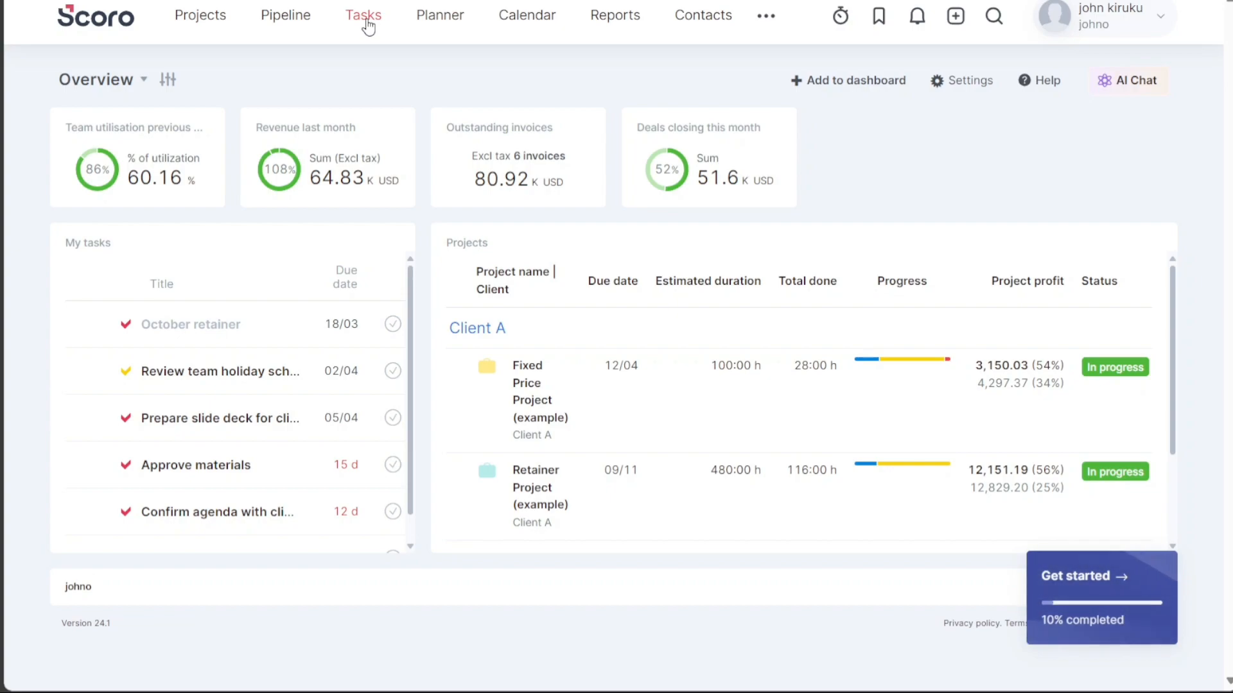
pyautogui.moveTo(439, 15)
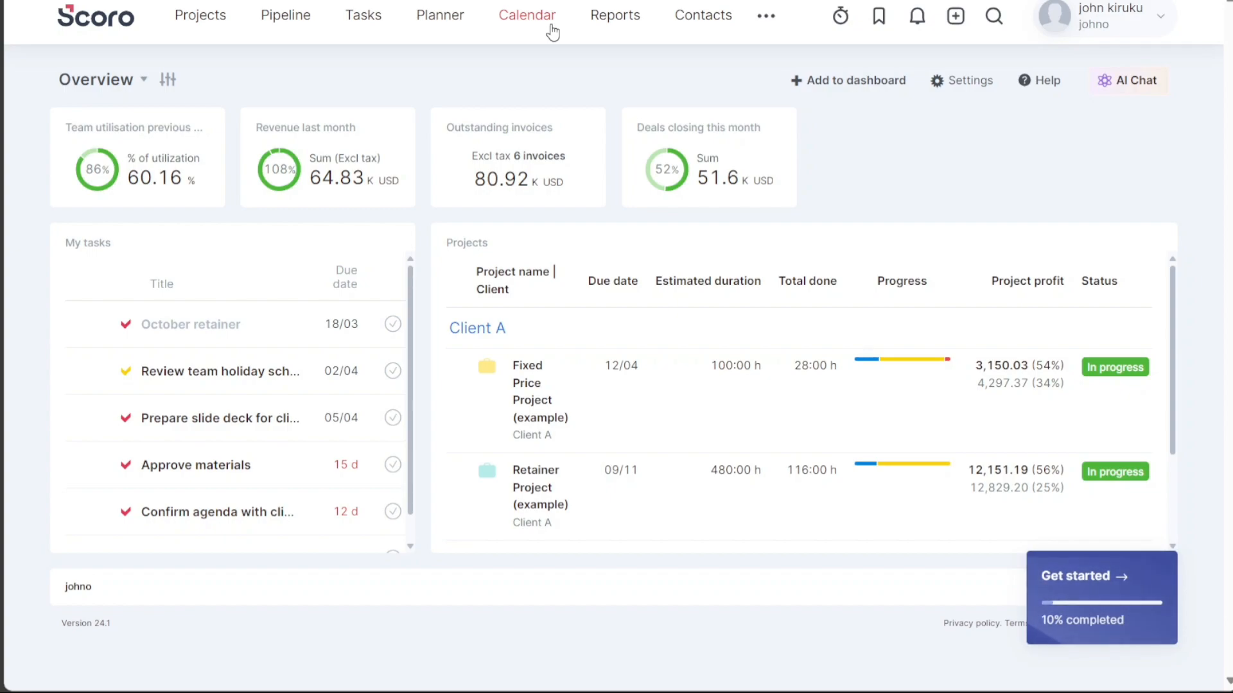
pyautogui.moveTo(615, 15)
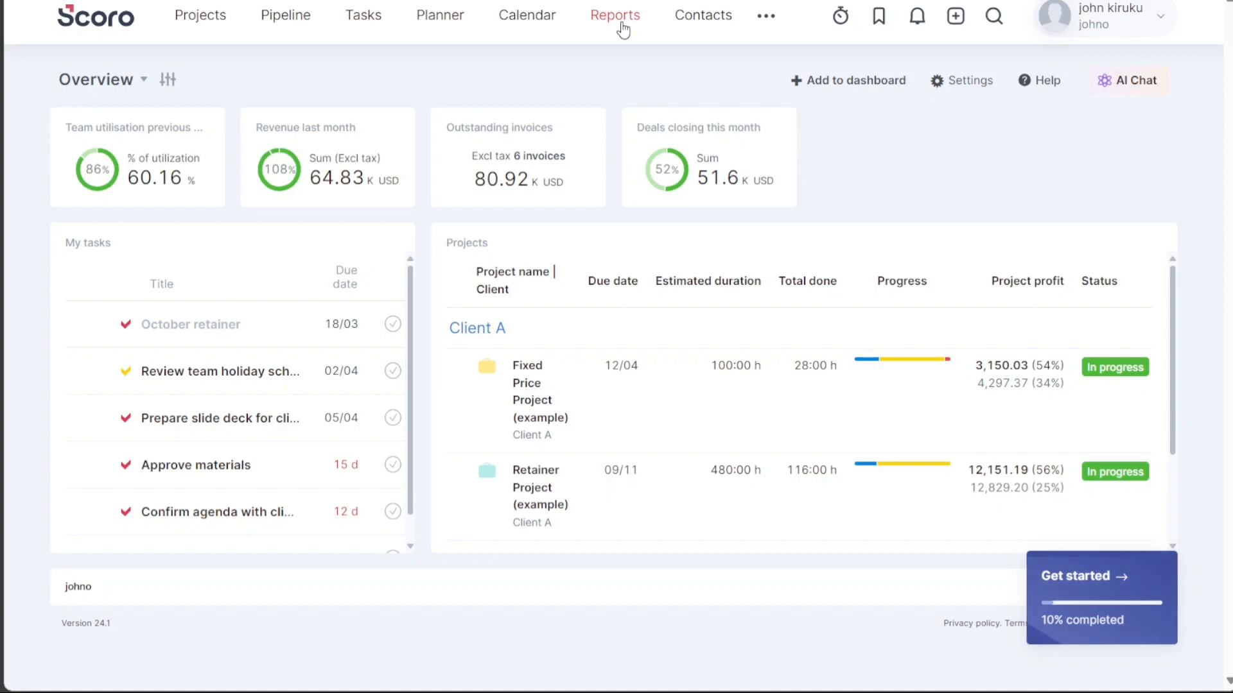
pyautogui.moveTo(702, 16)
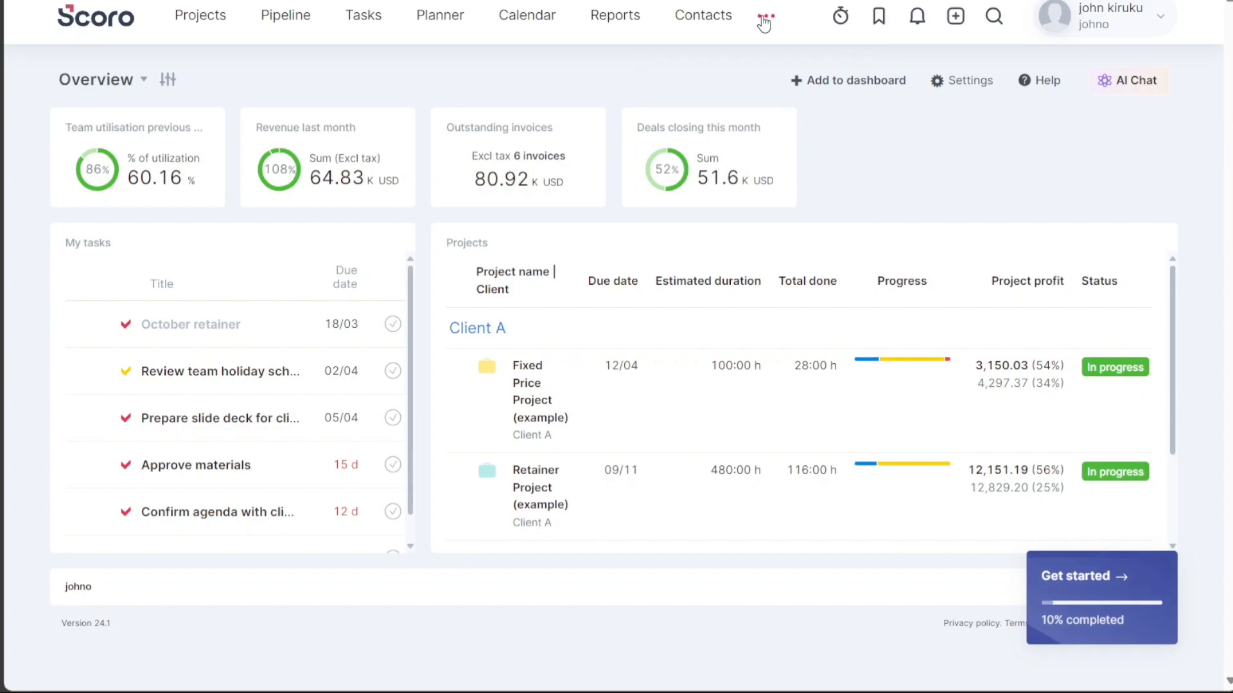
pyautogui.click(765, 15)
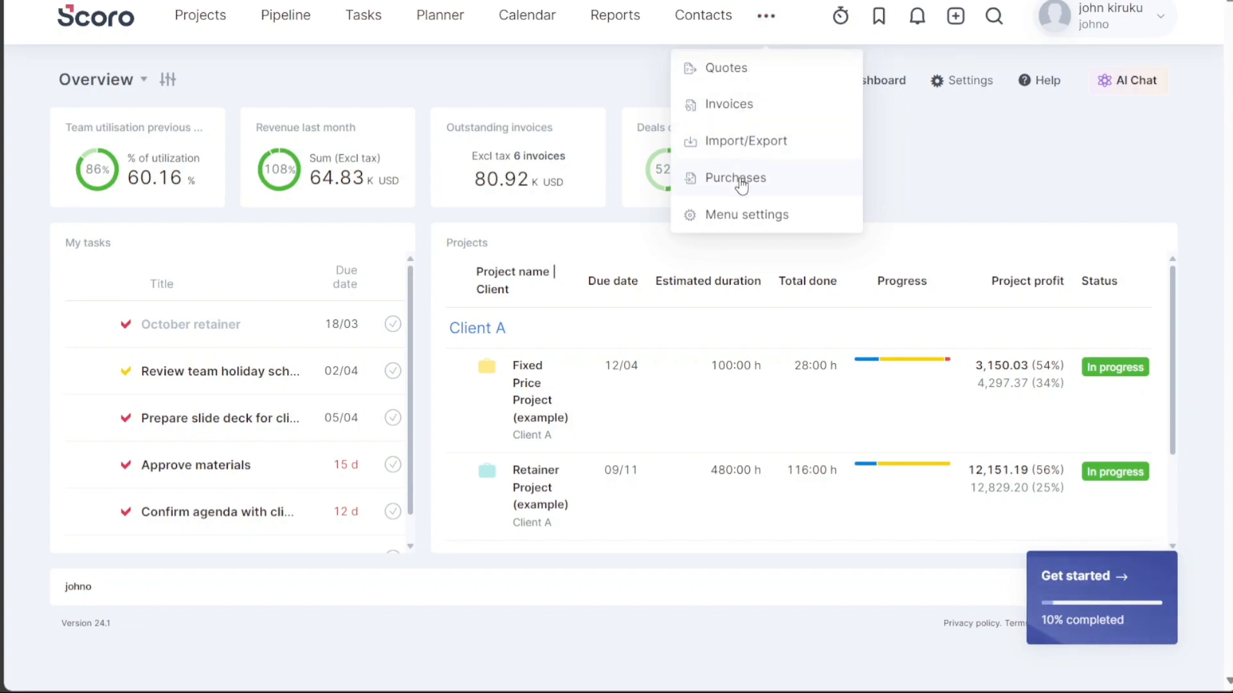
pyautogui.moveTo(737, 219)
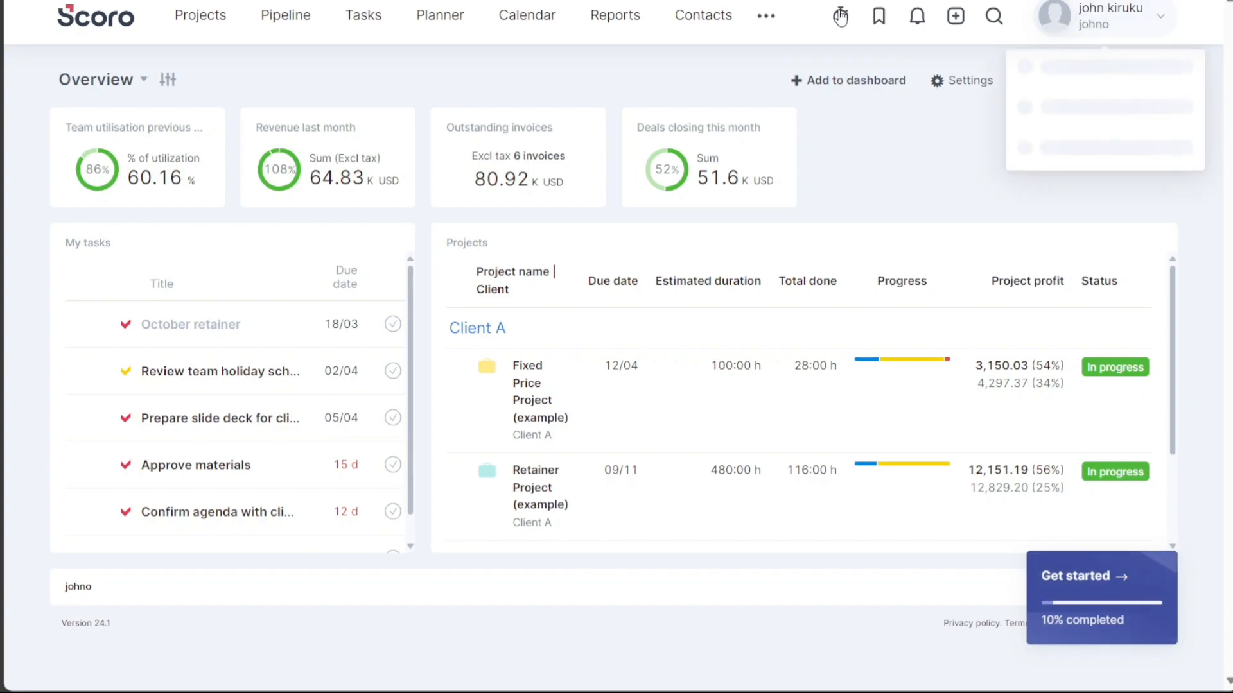
pyautogui.moveTo(877, 15)
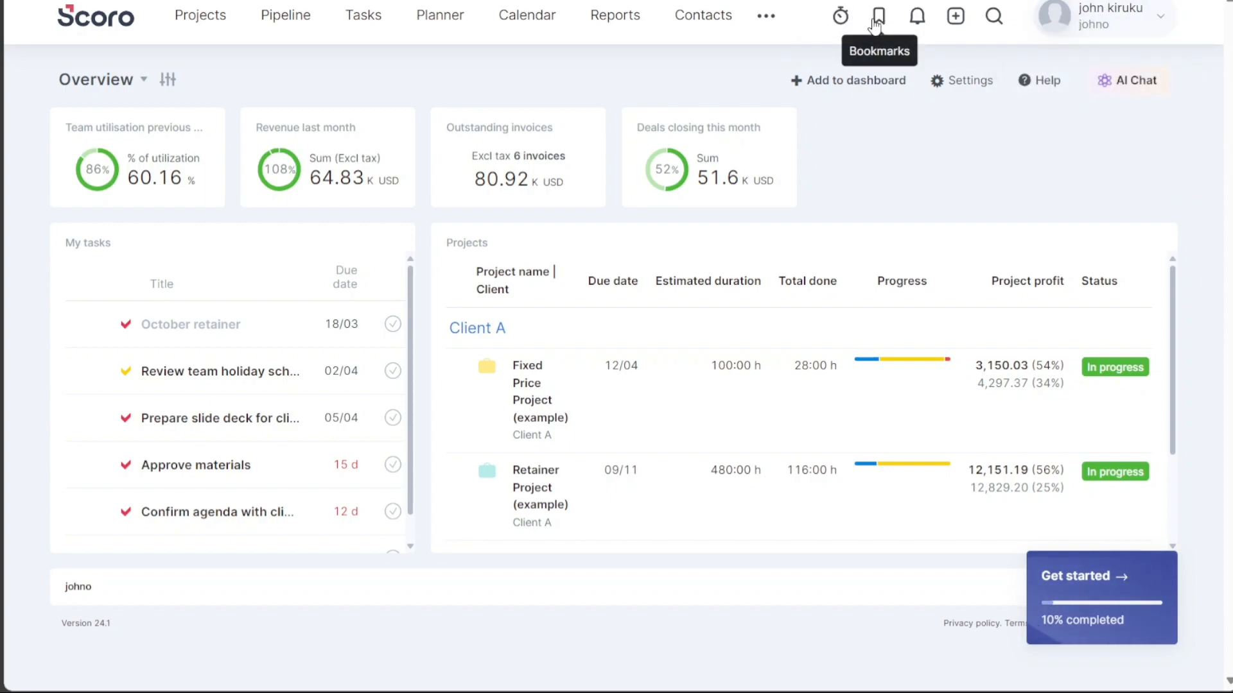
pyautogui.moveTo(915, 16)
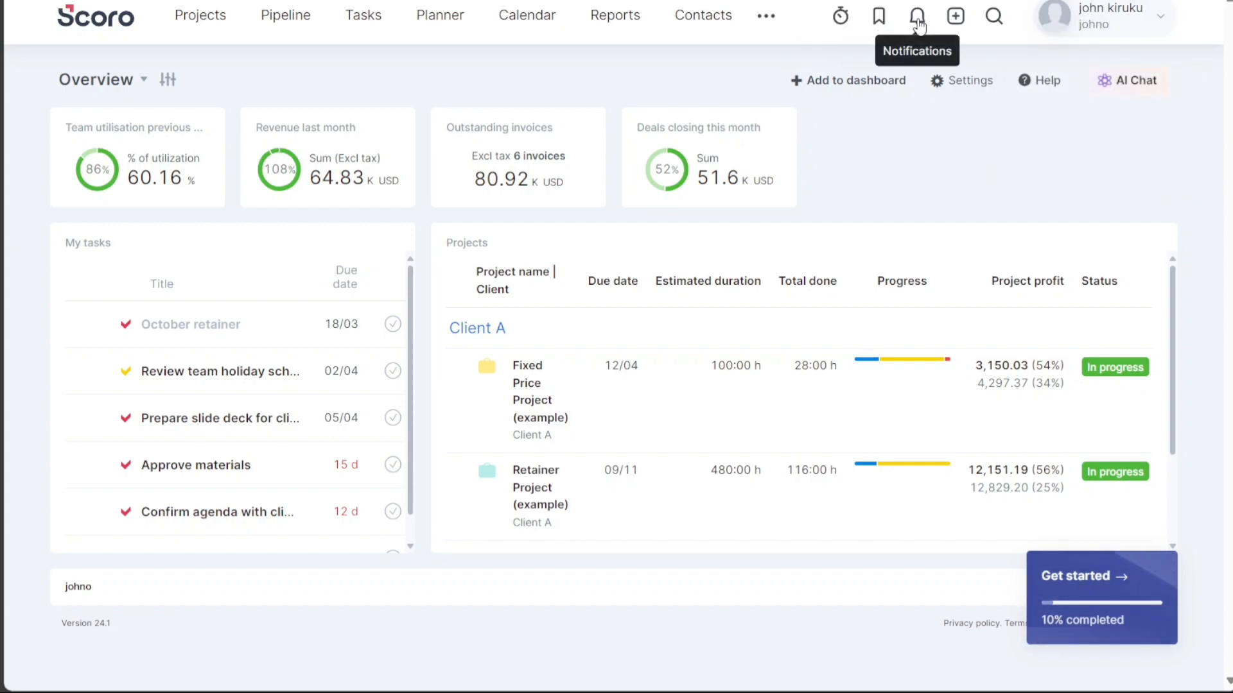
pyautogui.moveTo(994, 15)
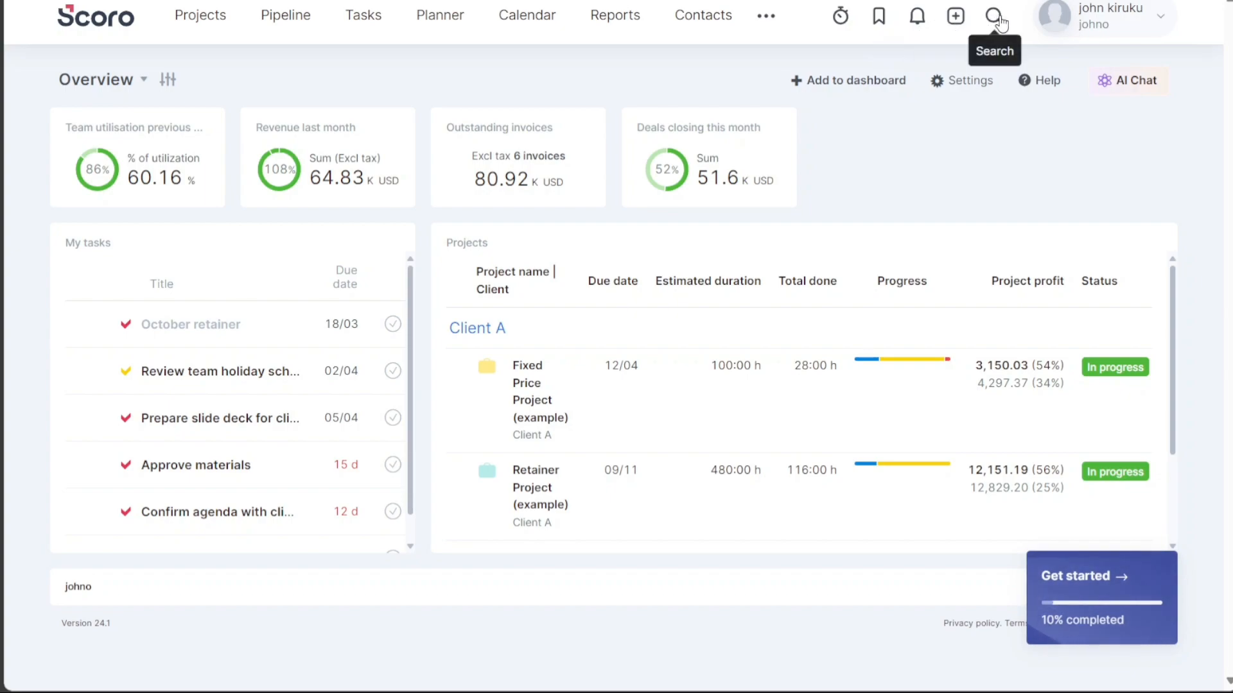
pyautogui.click(1099, 17)
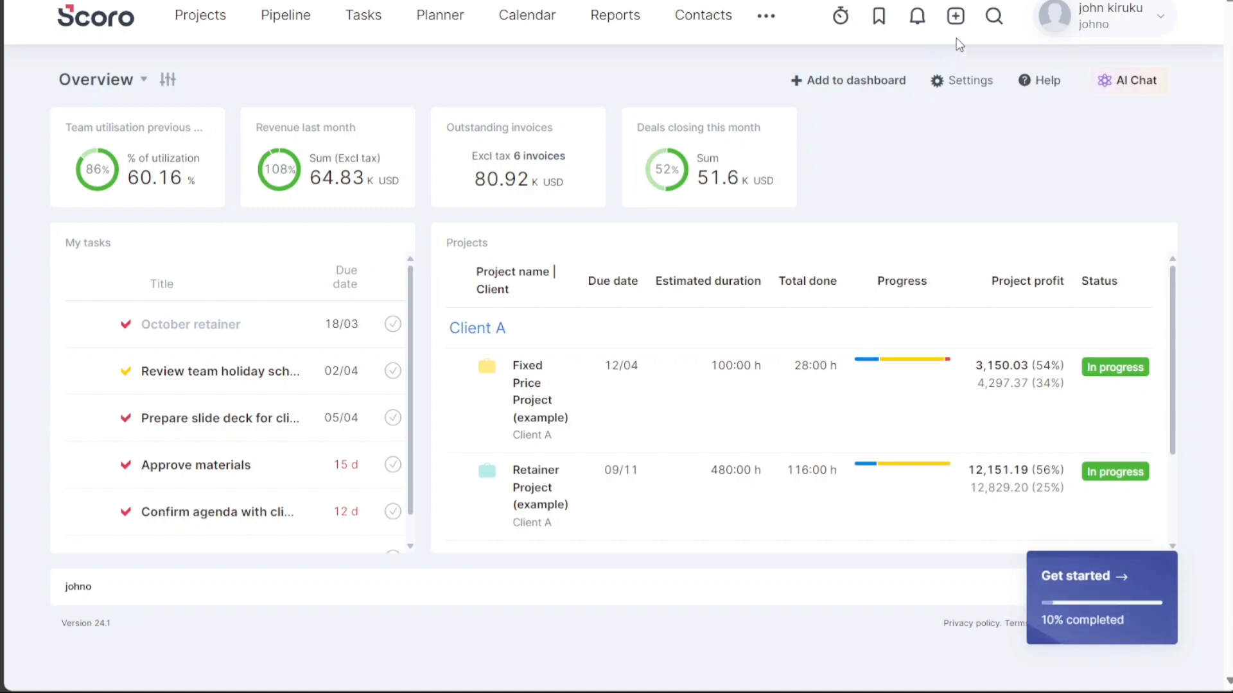
pyautogui.moveTo(955, 15)
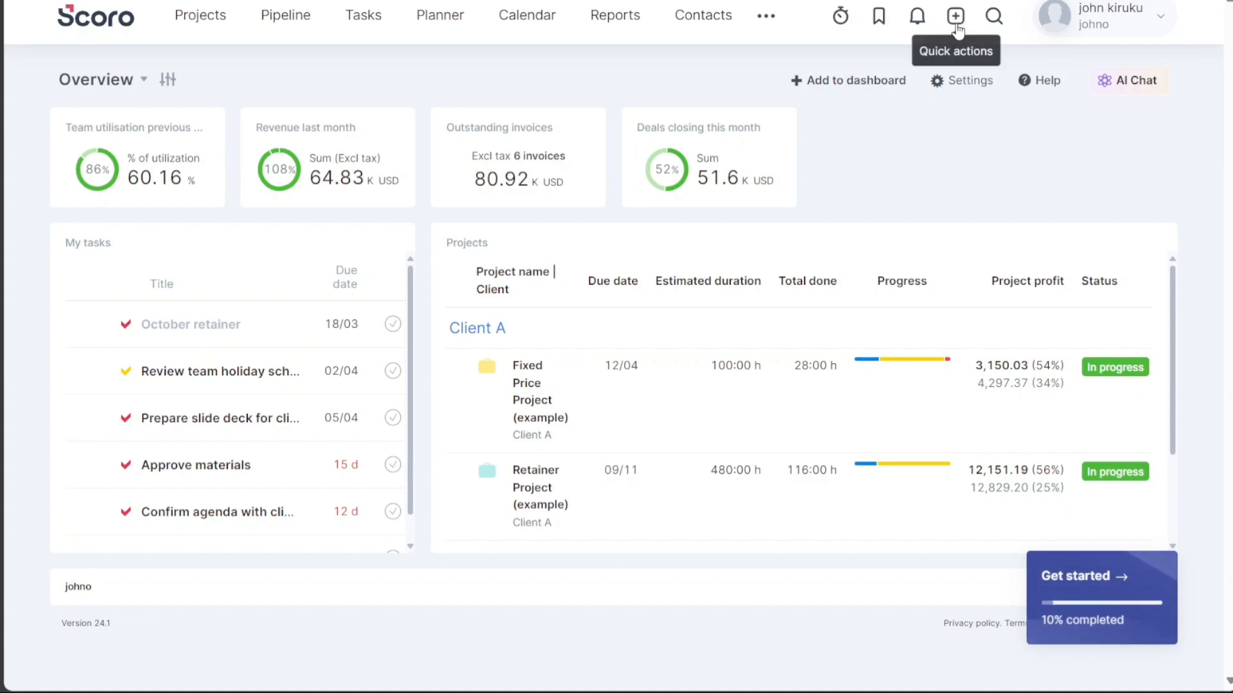
# Step: Choose New person from the Quick actions (+) menu, landing on the Contacts list
pyautogui.click(955, 15)
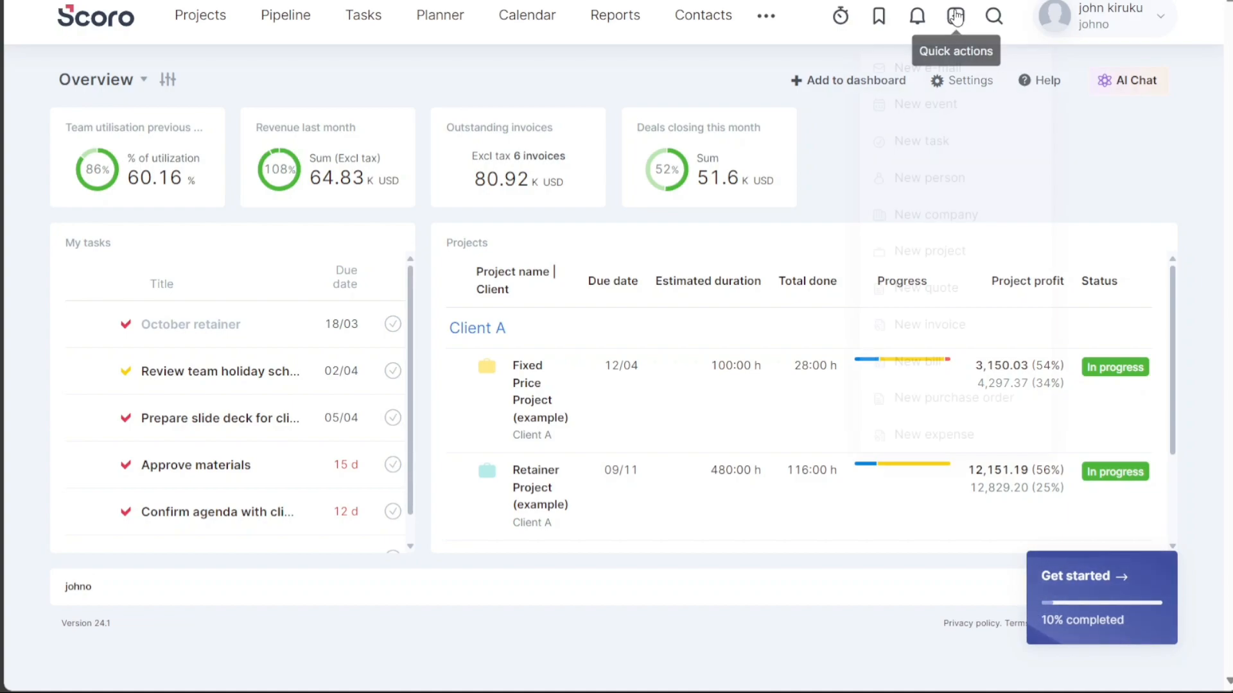
pyautogui.click(956, 16)
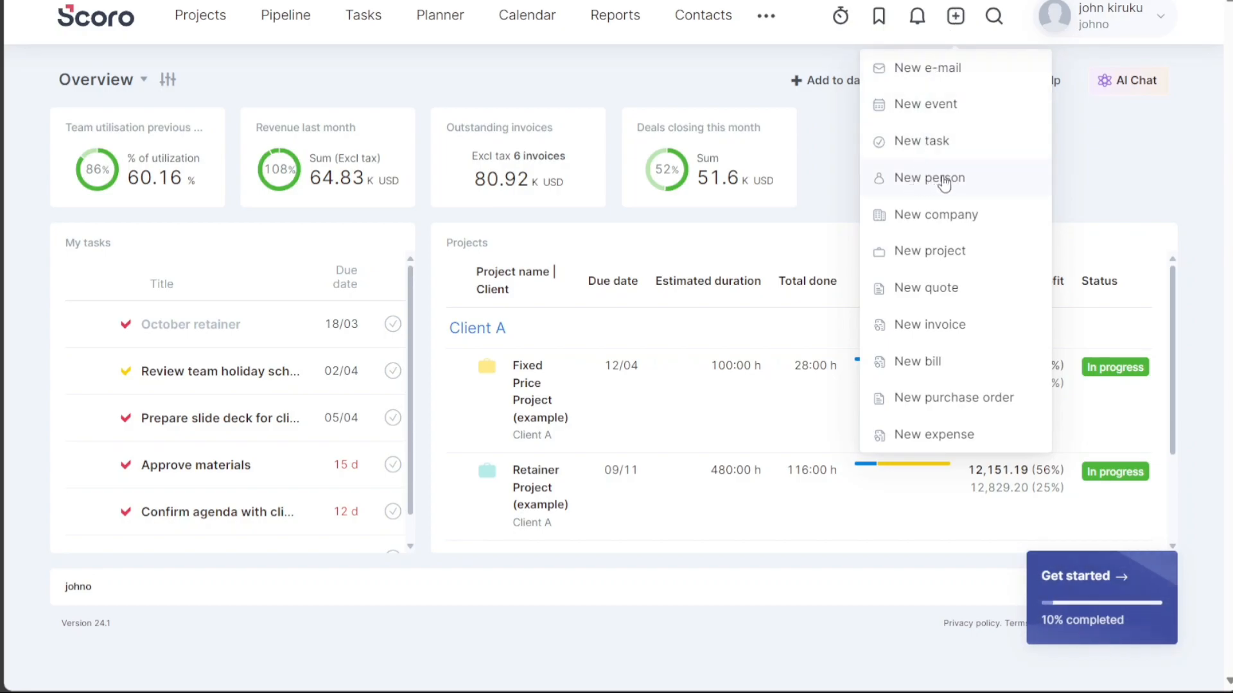
pyautogui.click(931, 177)
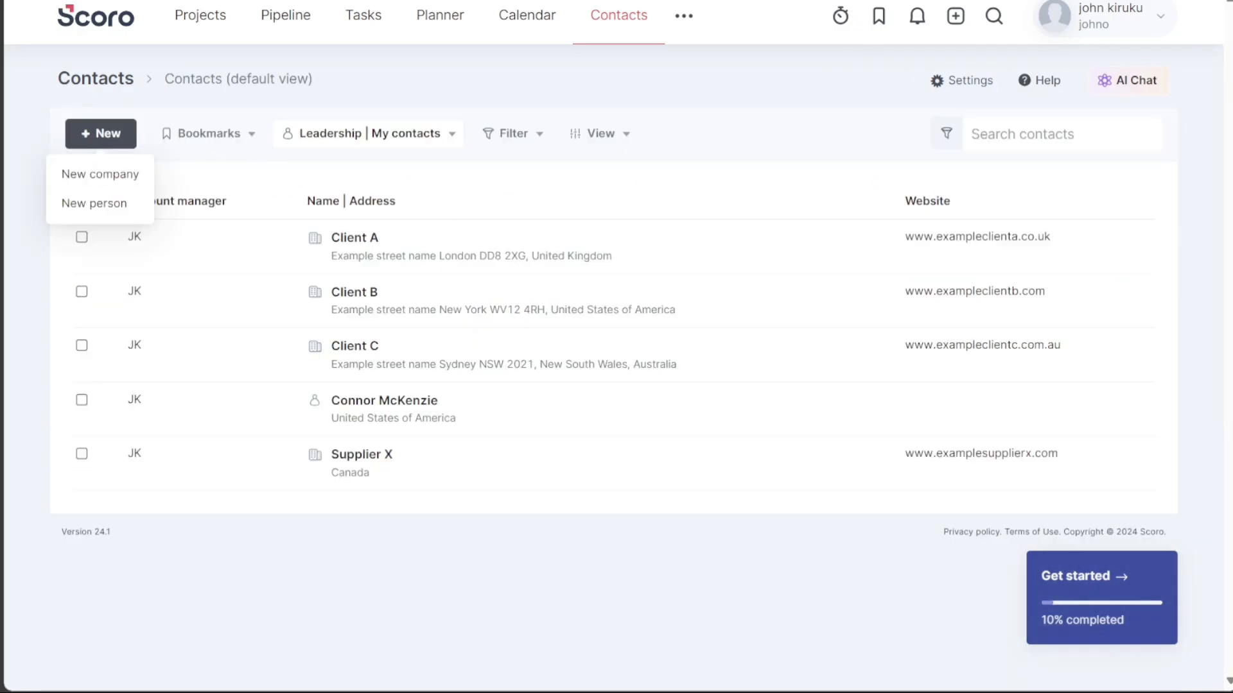
pyautogui.moveTo(633, 29)
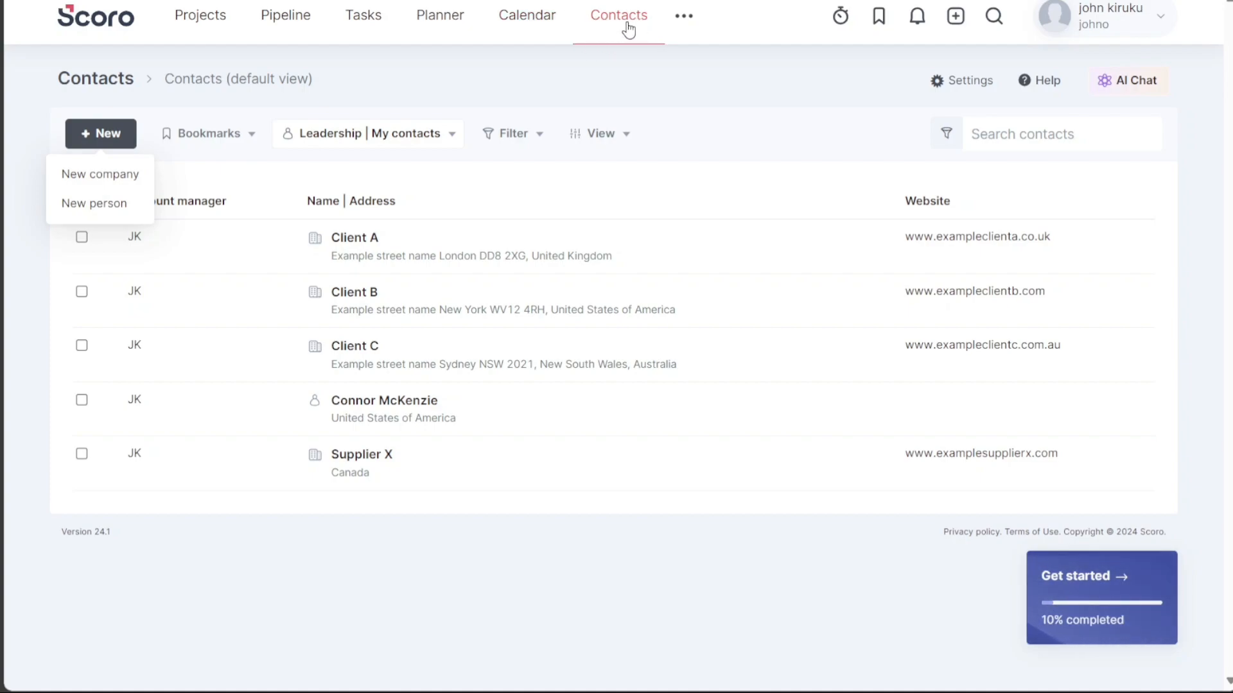
pyautogui.moveTo(285, 65)
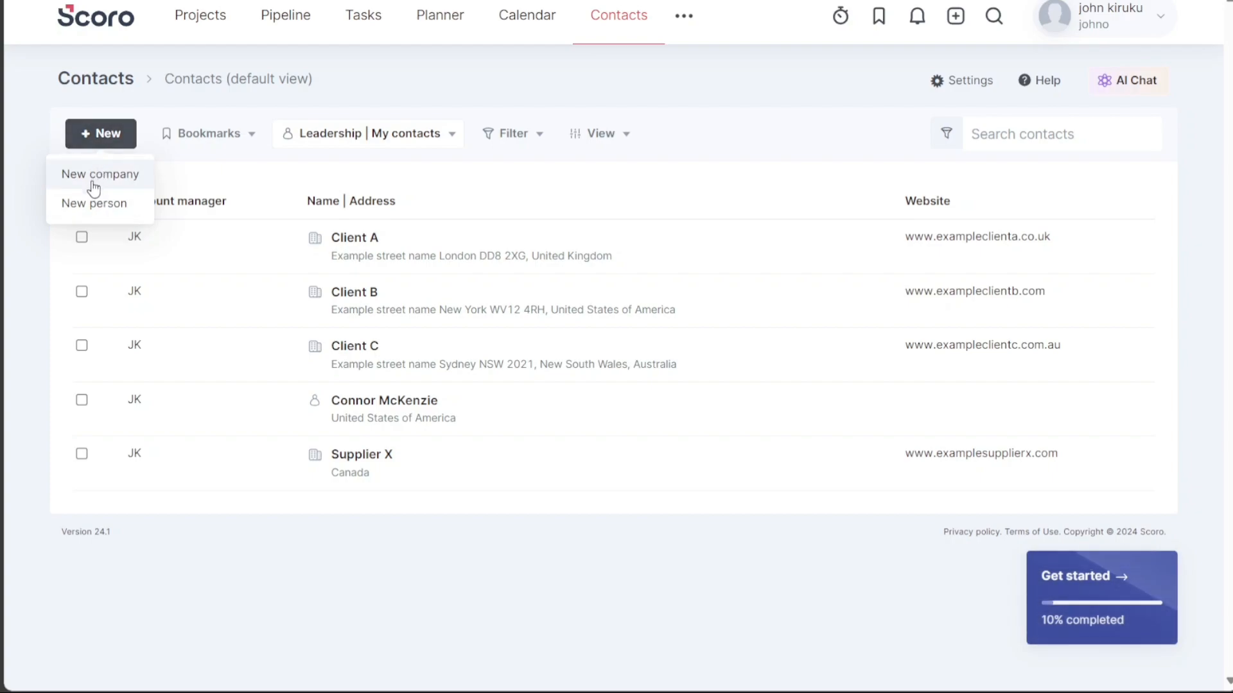
pyautogui.moveTo(92, 203)
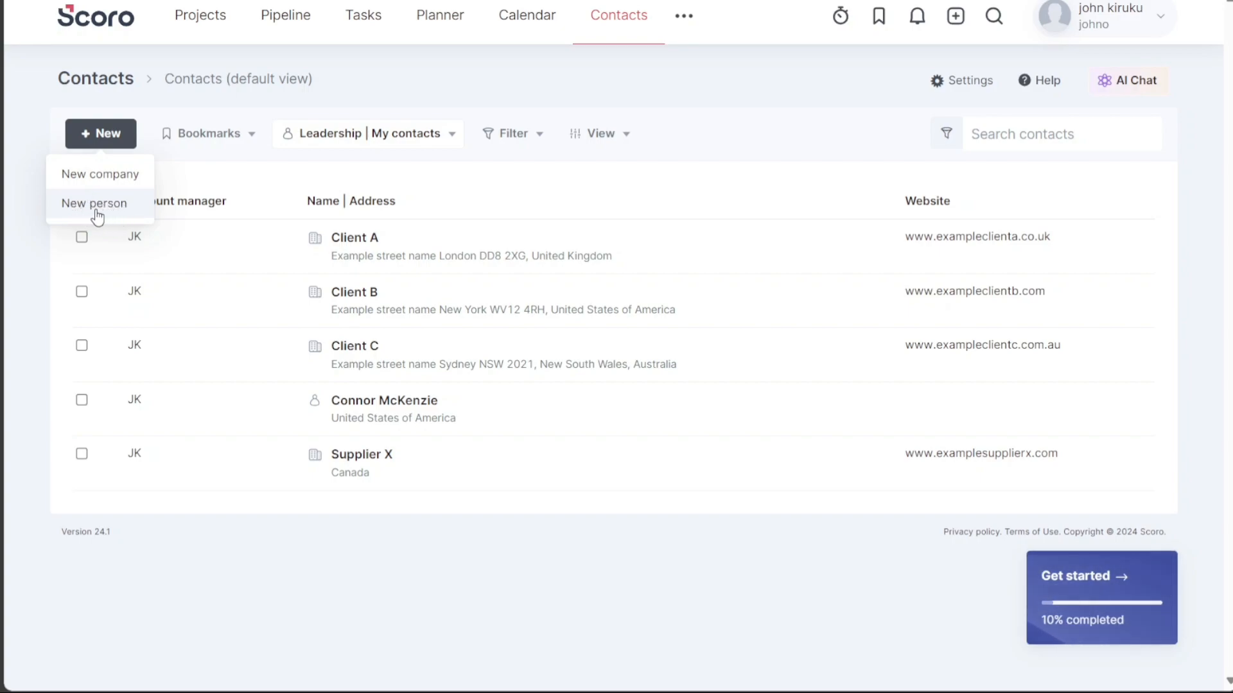
# Step: Start a blank new-person form from the Contacts page's New dropdown
pyautogui.click(92, 203)
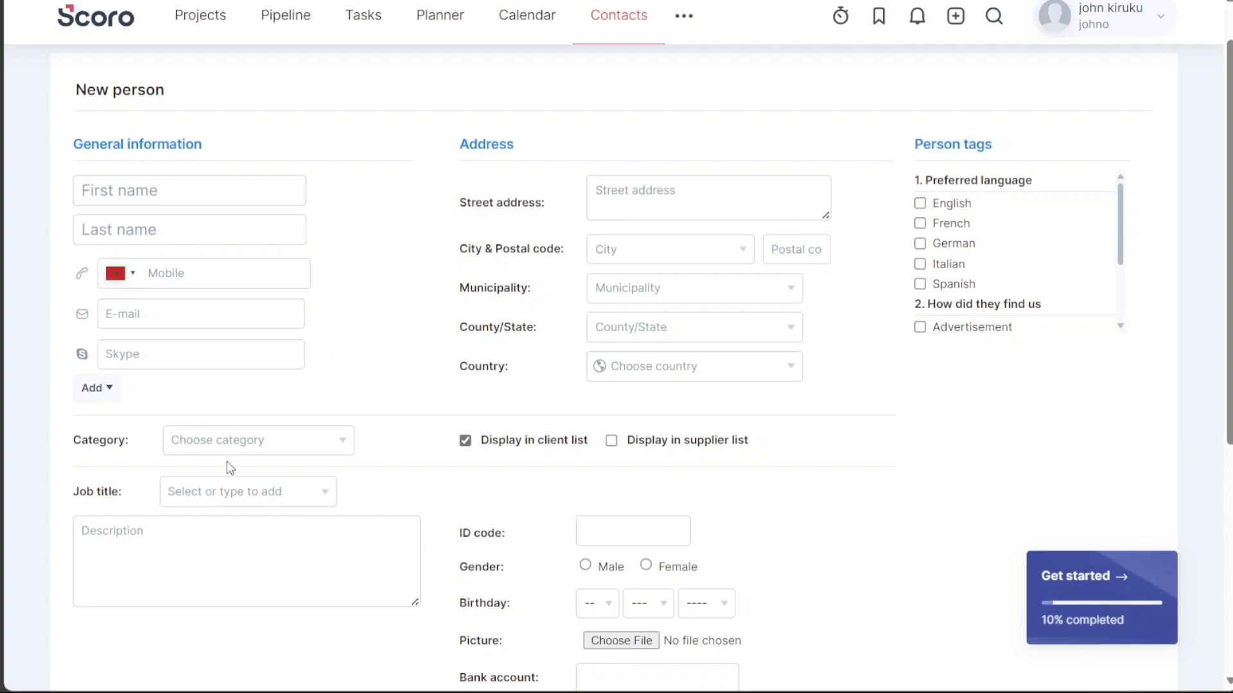
# Step: Review the new-person form down to Save, then return to the Overview via the Scoro logo
pyautogui.click(258, 440)
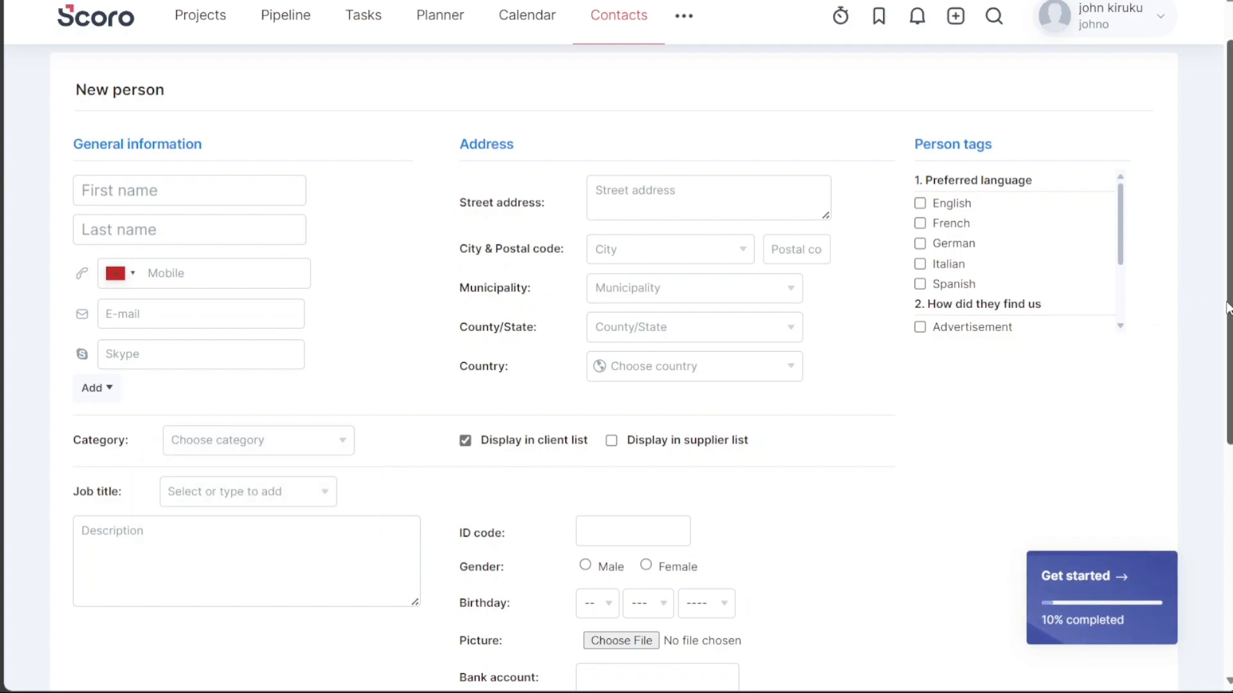
pyautogui.scroll(-3)
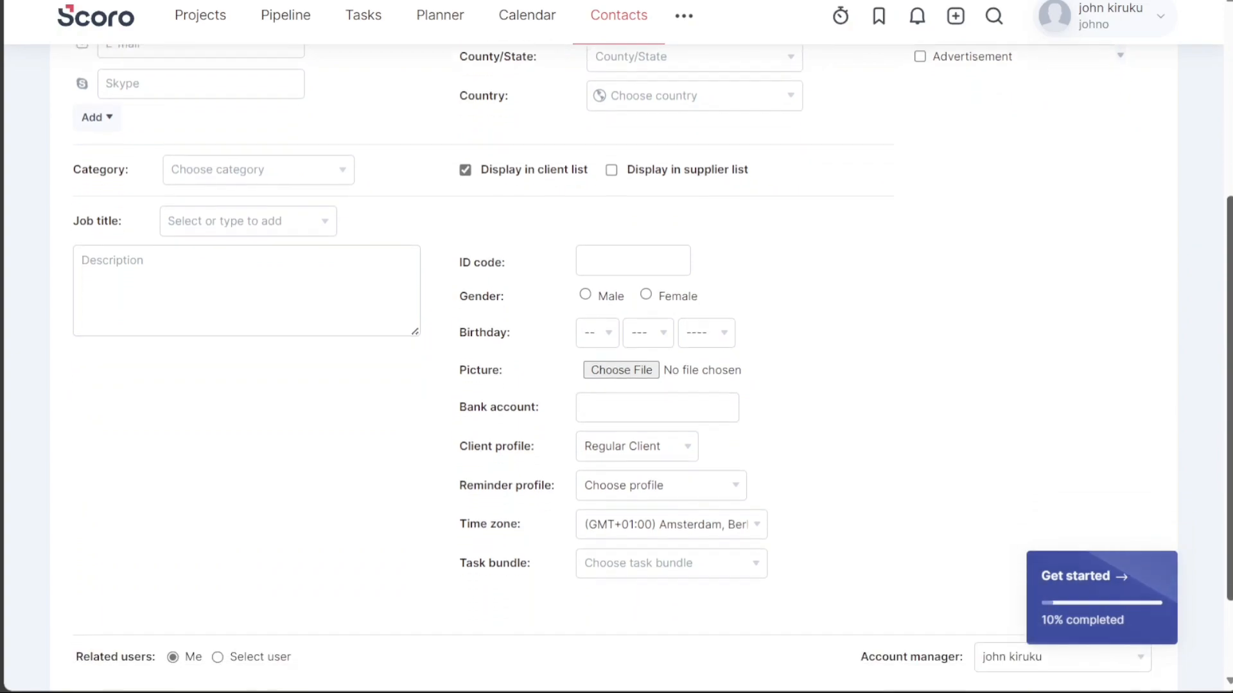
pyautogui.scroll(-3)
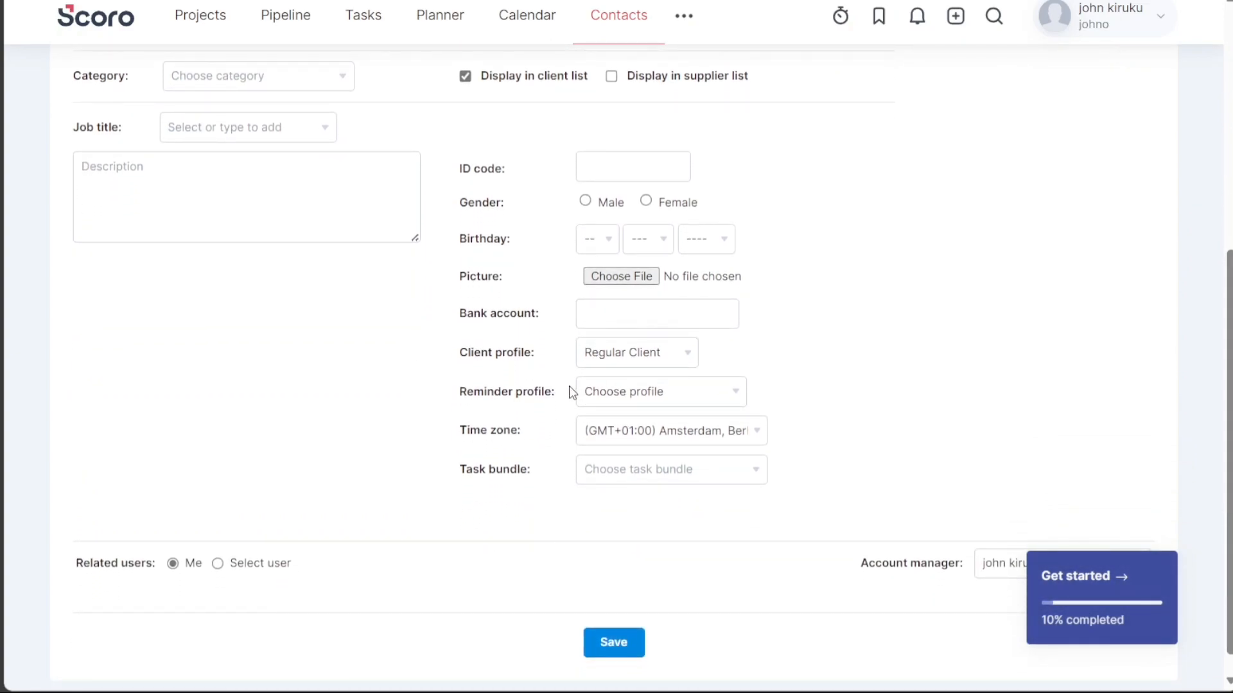
pyautogui.moveTo(636, 471)
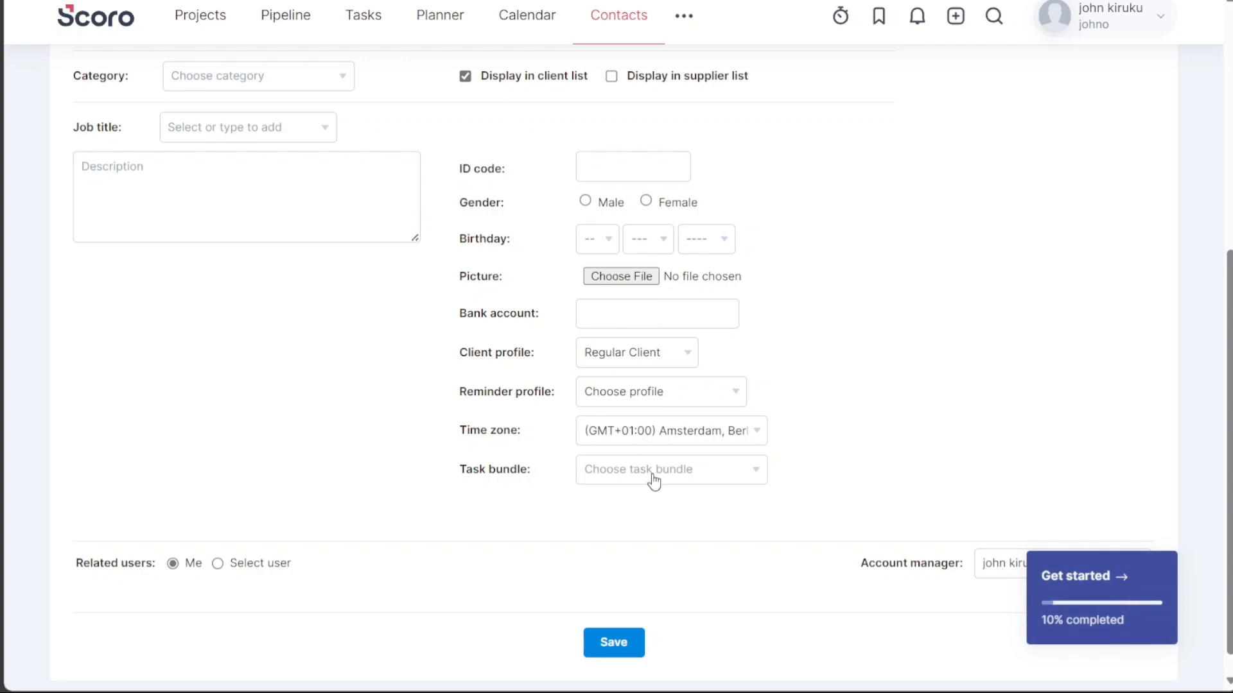
pyautogui.moveTo(905, 453)
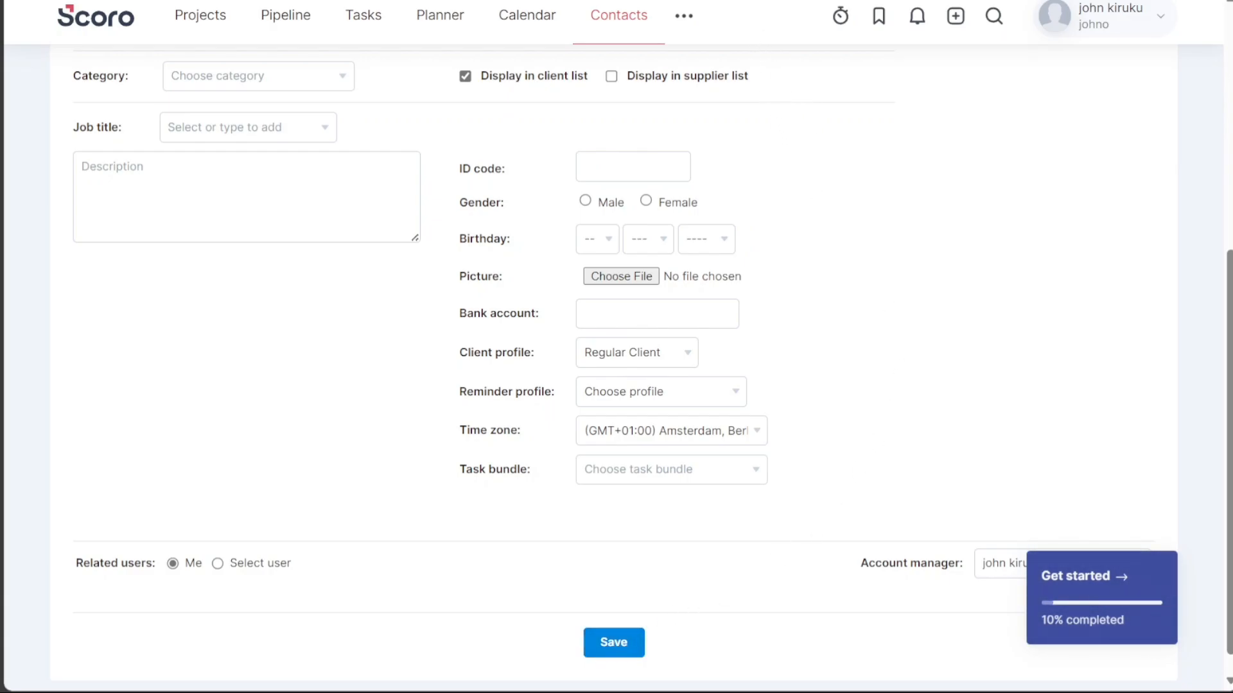
pyautogui.click(955, 15)
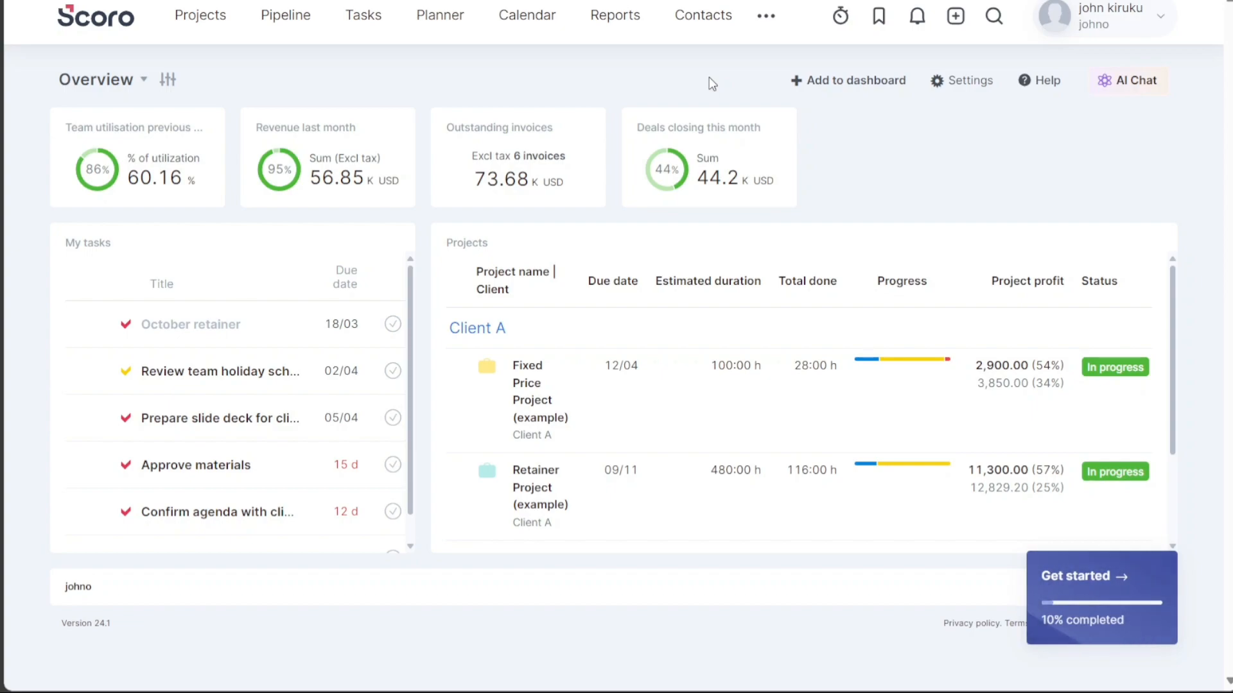
pyautogui.moveTo(744, 82)
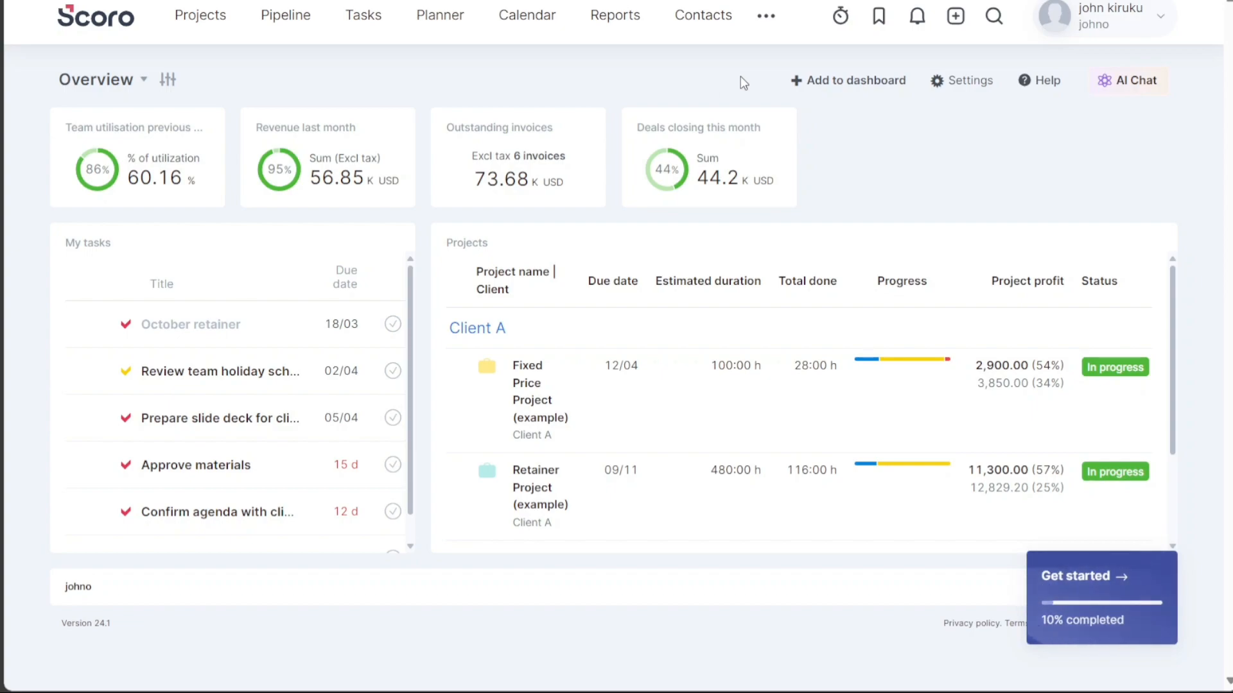
pyautogui.moveTo(967, 41)
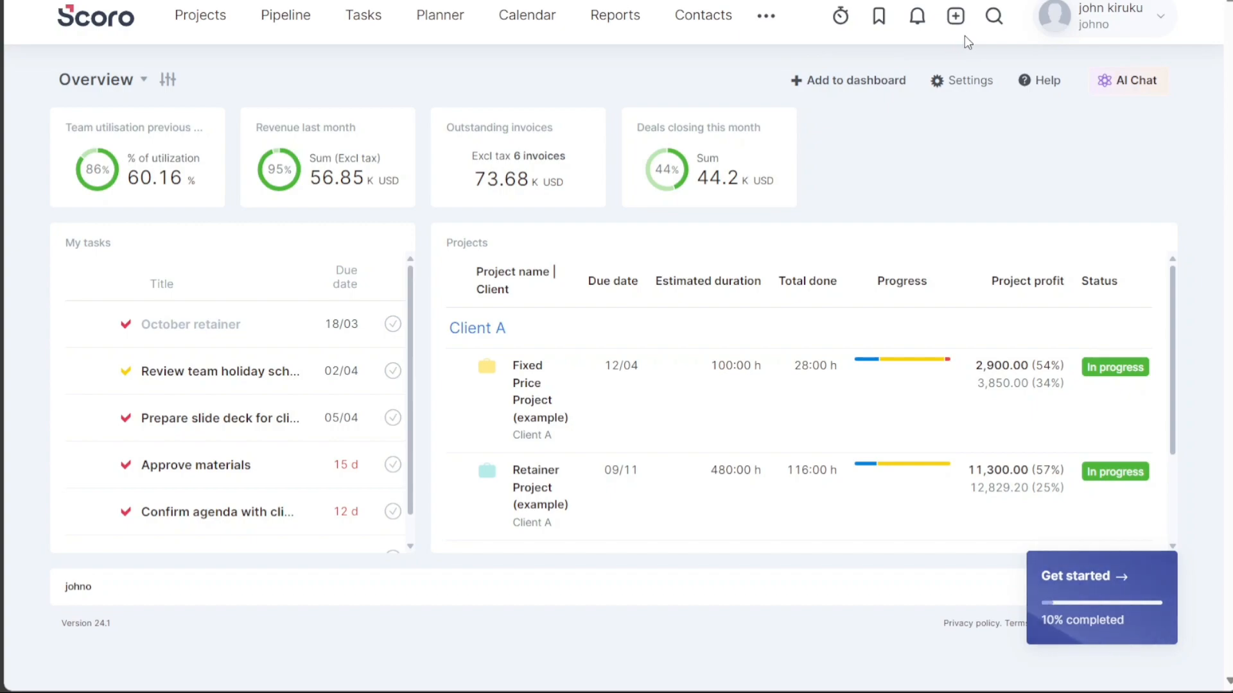
pyautogui.moveTo(956, 16)
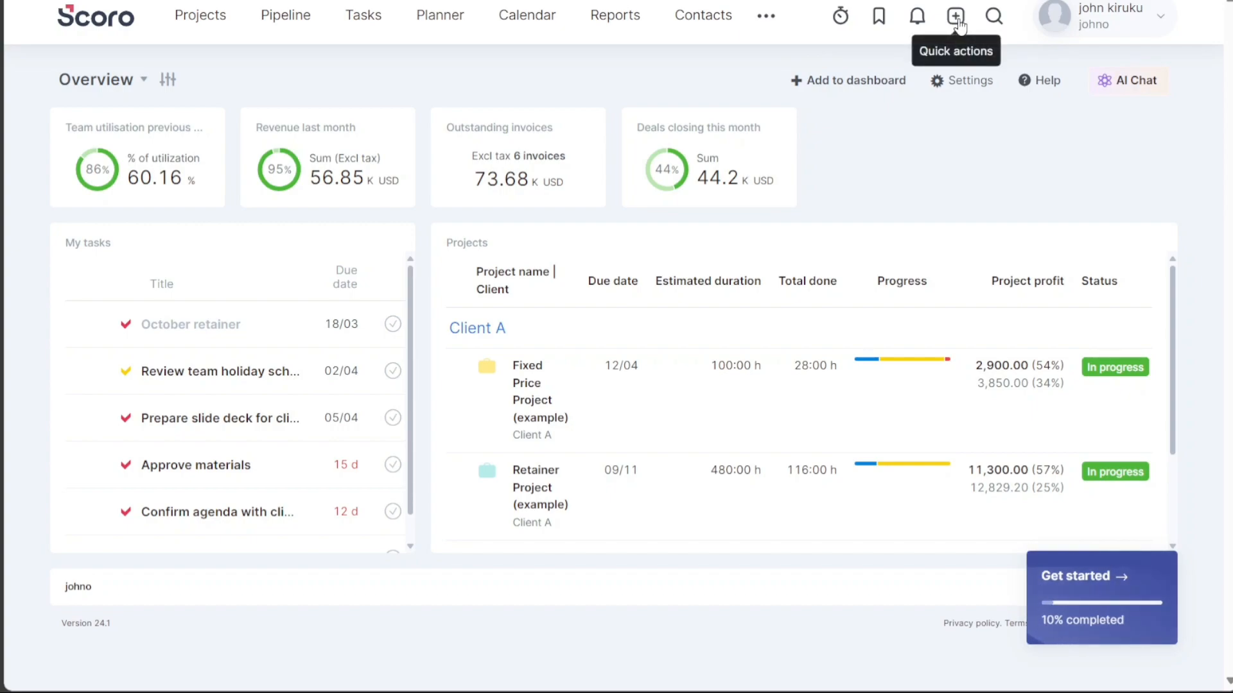
# Step: Start a New e-mail from Quick actions, opening the blank Send message composer
pyautogui.click(956, 15)
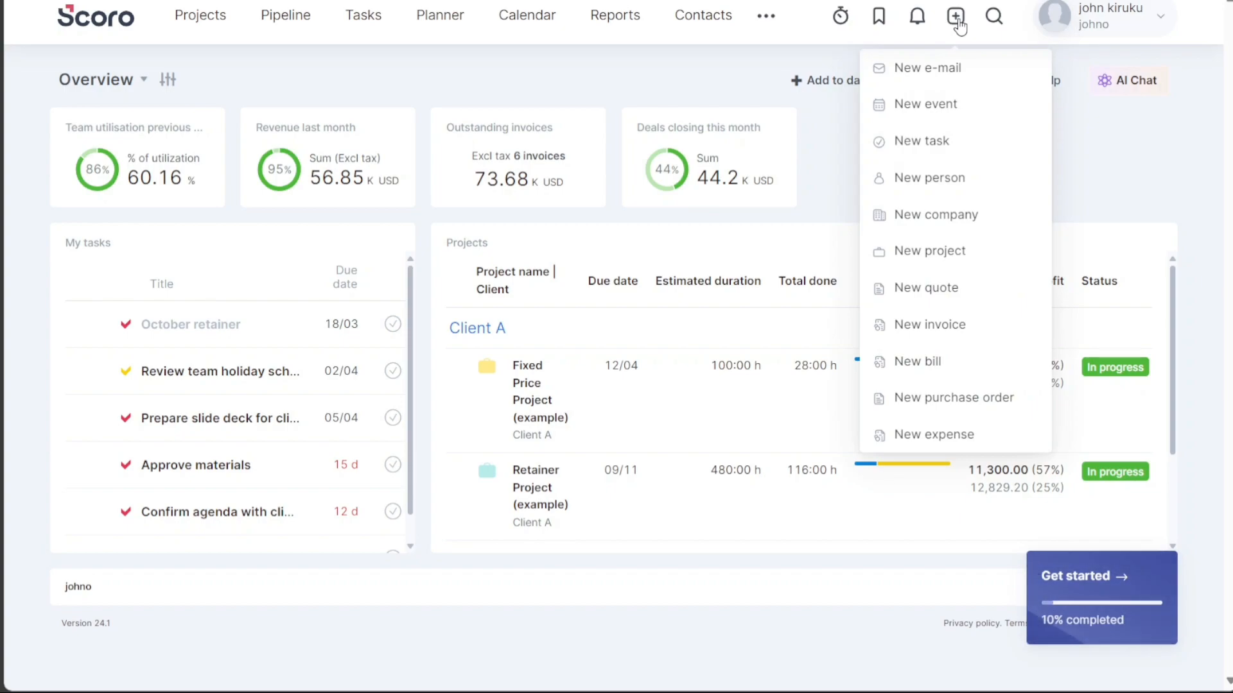
pyautogui.moveTo(926, 68)
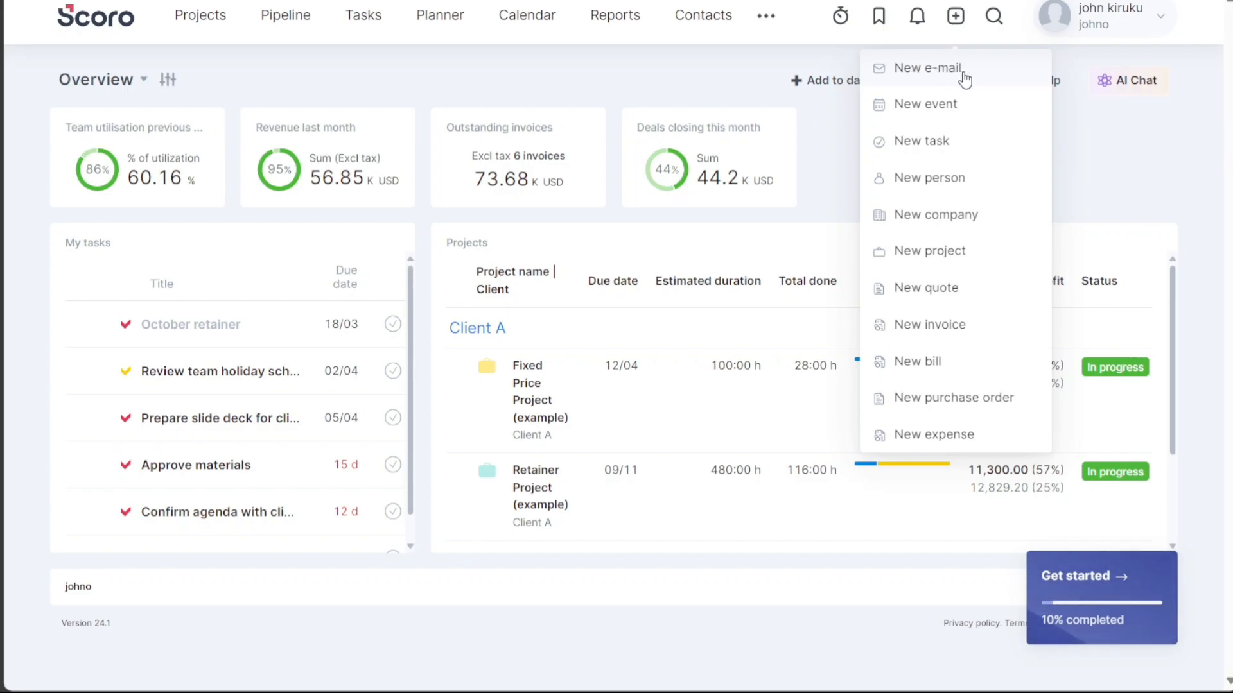
pyautogui.click(926, 66)
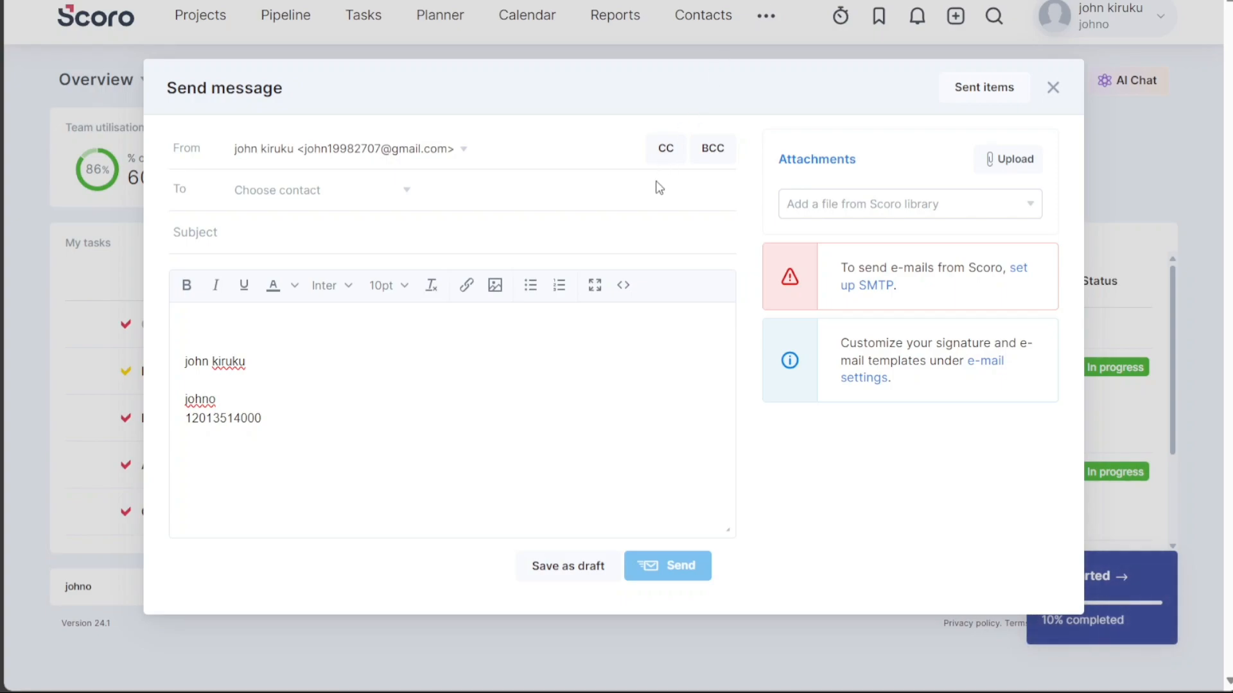
pyautogui.moveTo(538, 174)
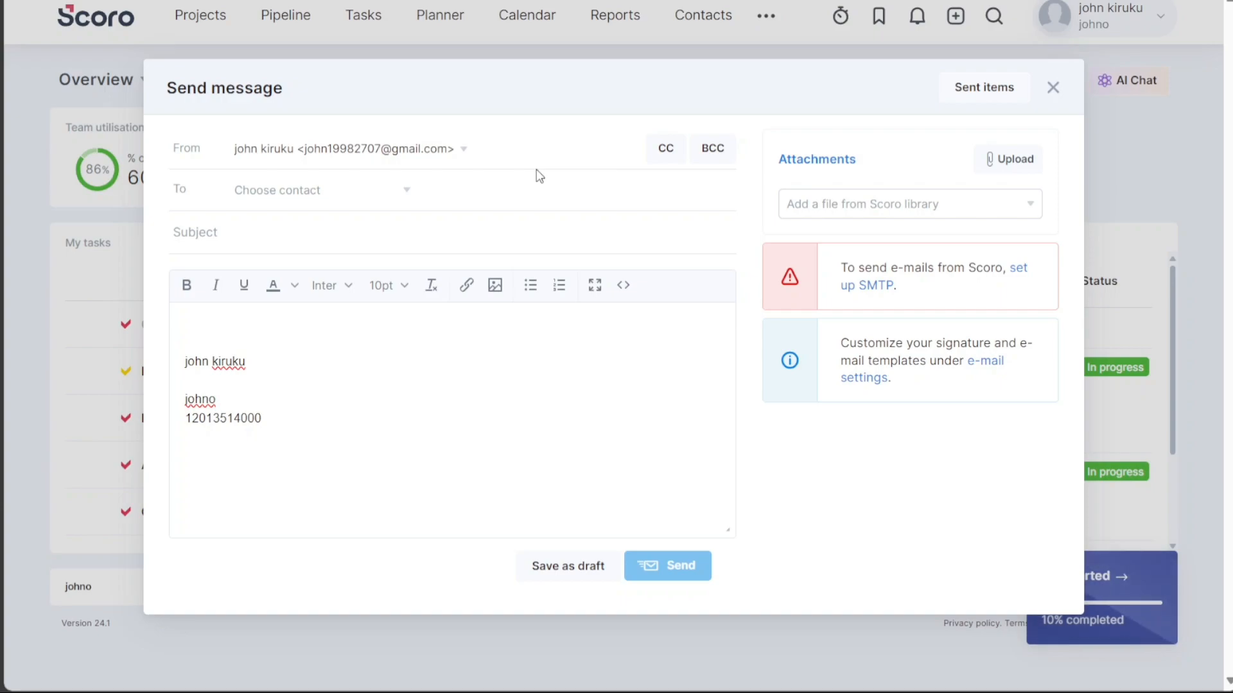
# Step: Focus the Subject field of the email composer without sending
pyautogui.click(195, 232)
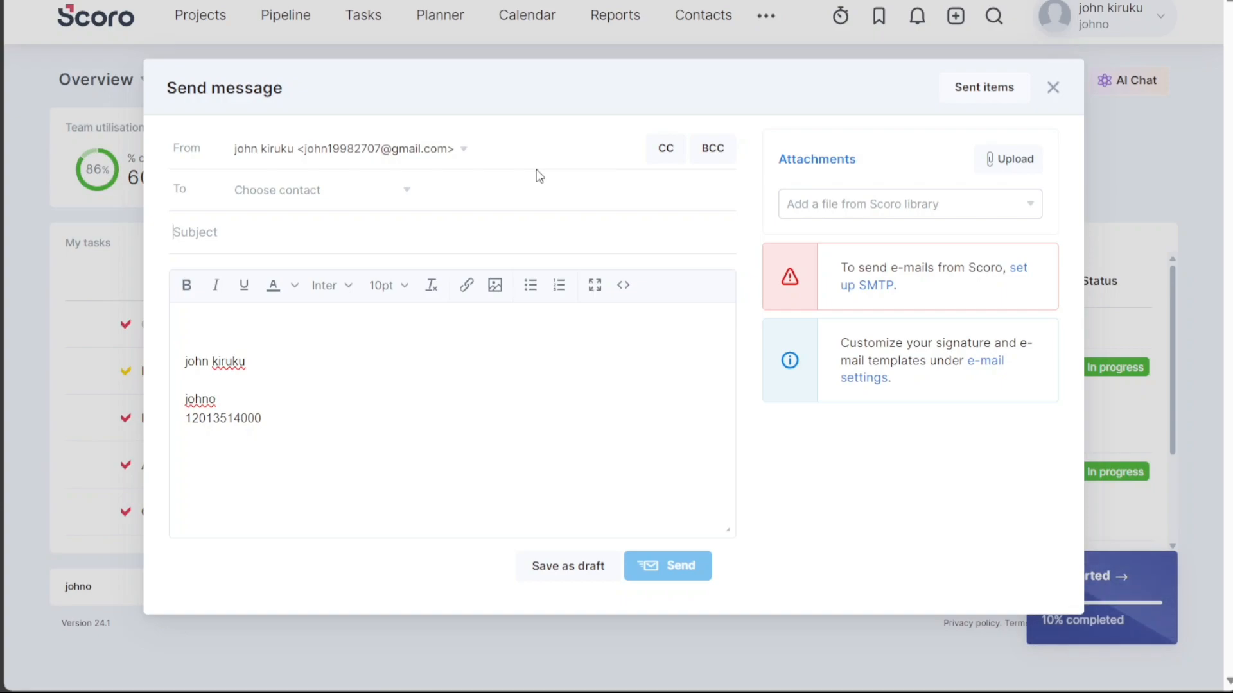
pyautogui.moveTo(340, 190)
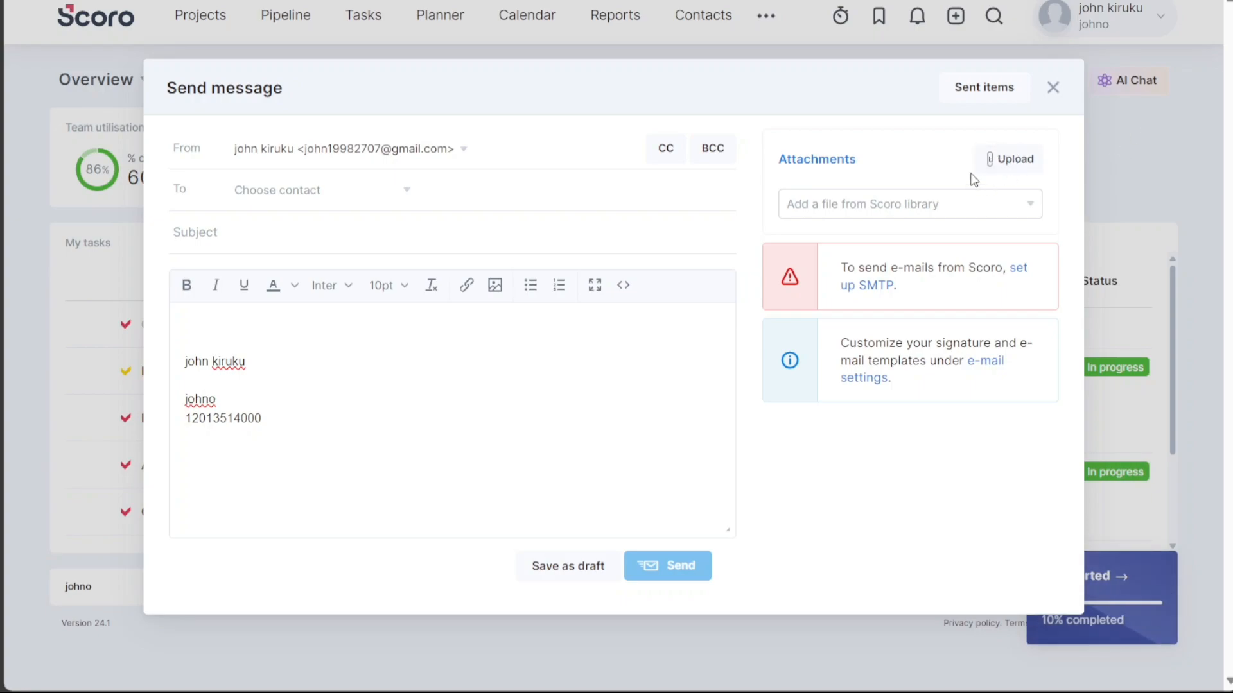
pyautogui.click(1013, 160)
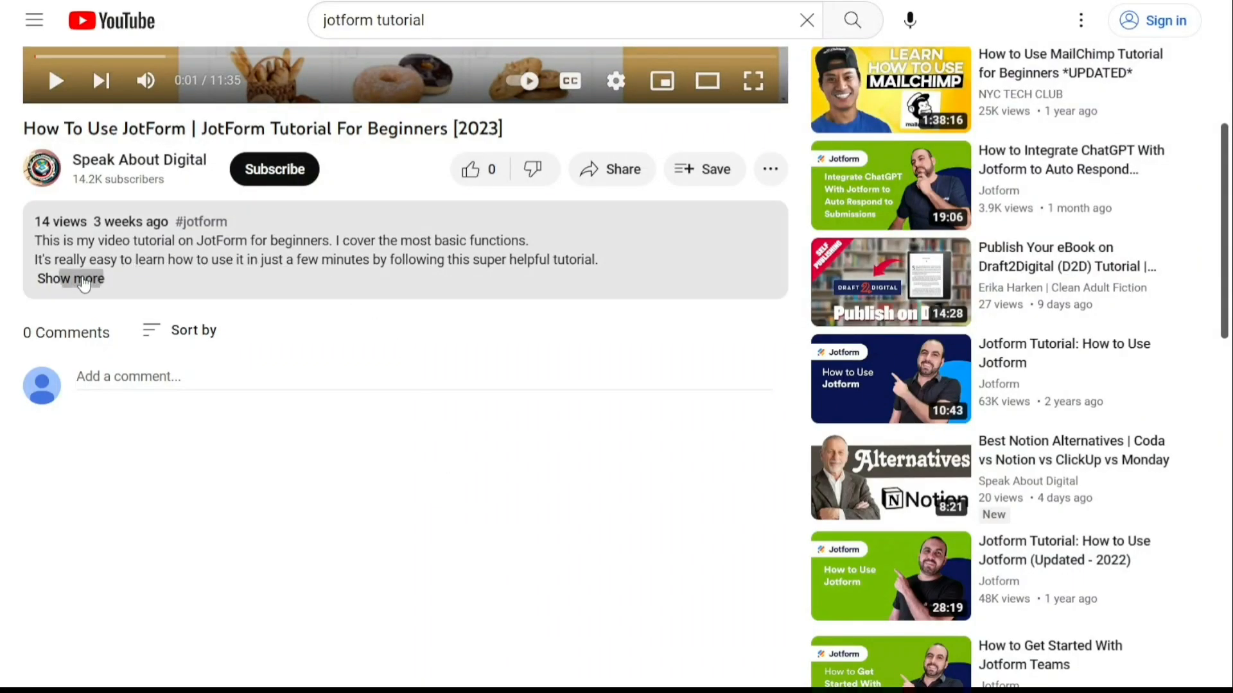
# Step: Follow the tutorial description's sign-up link back to the Scoro homepage
pyautogui.click(70, 279)
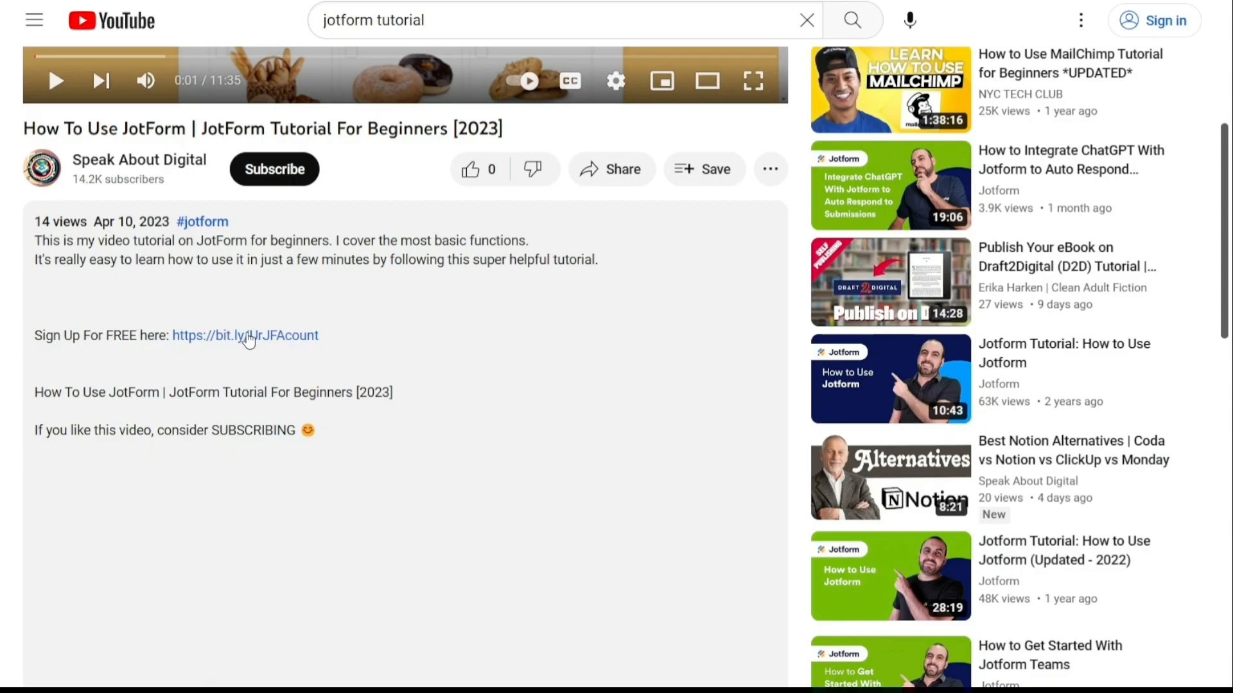
pyautogui.click(245, 335)
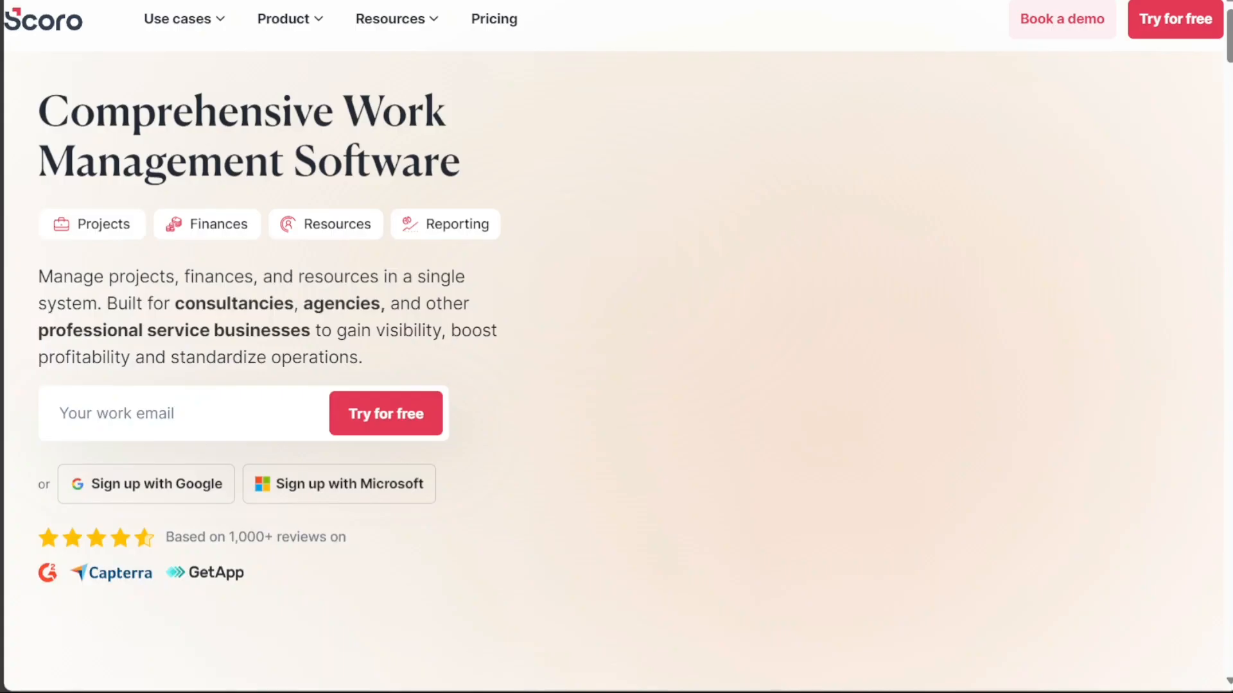